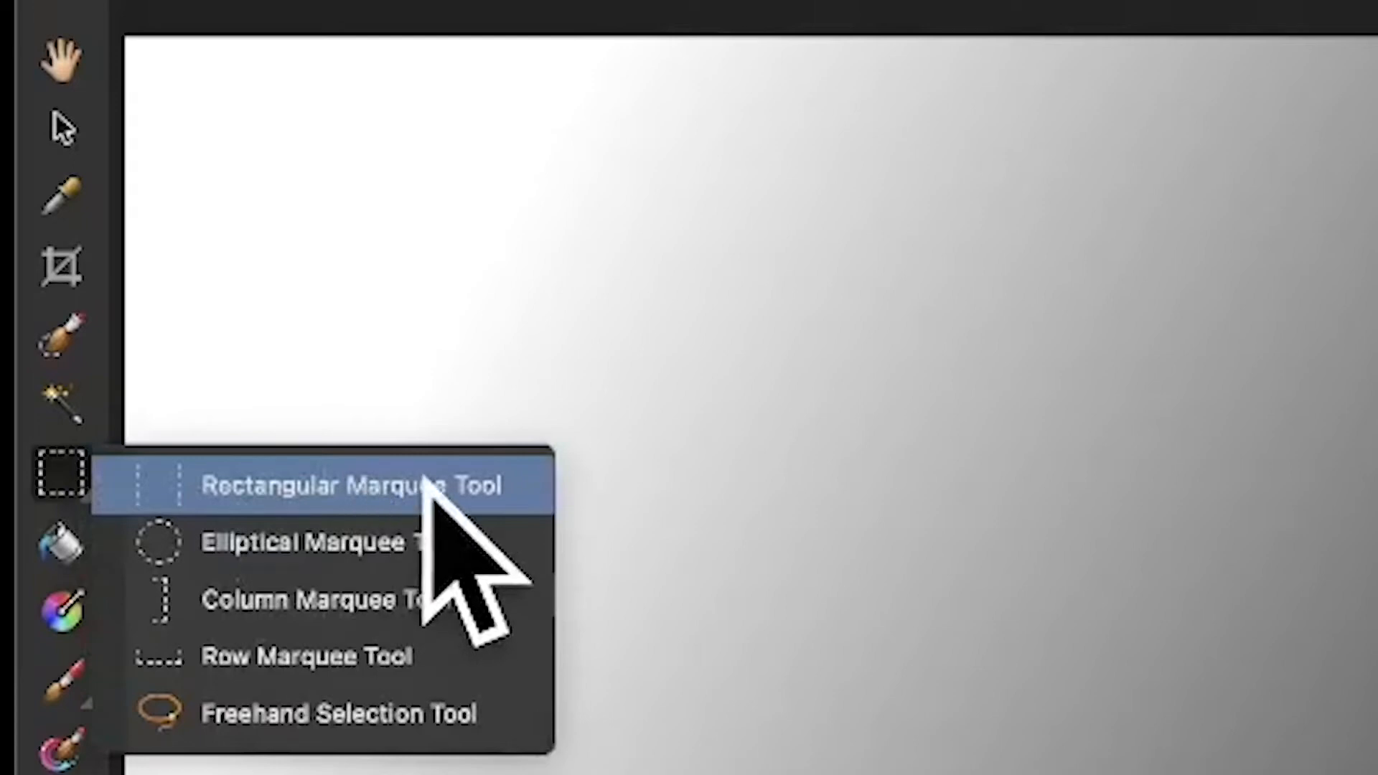
pyautogui.moveTo(378, 600)
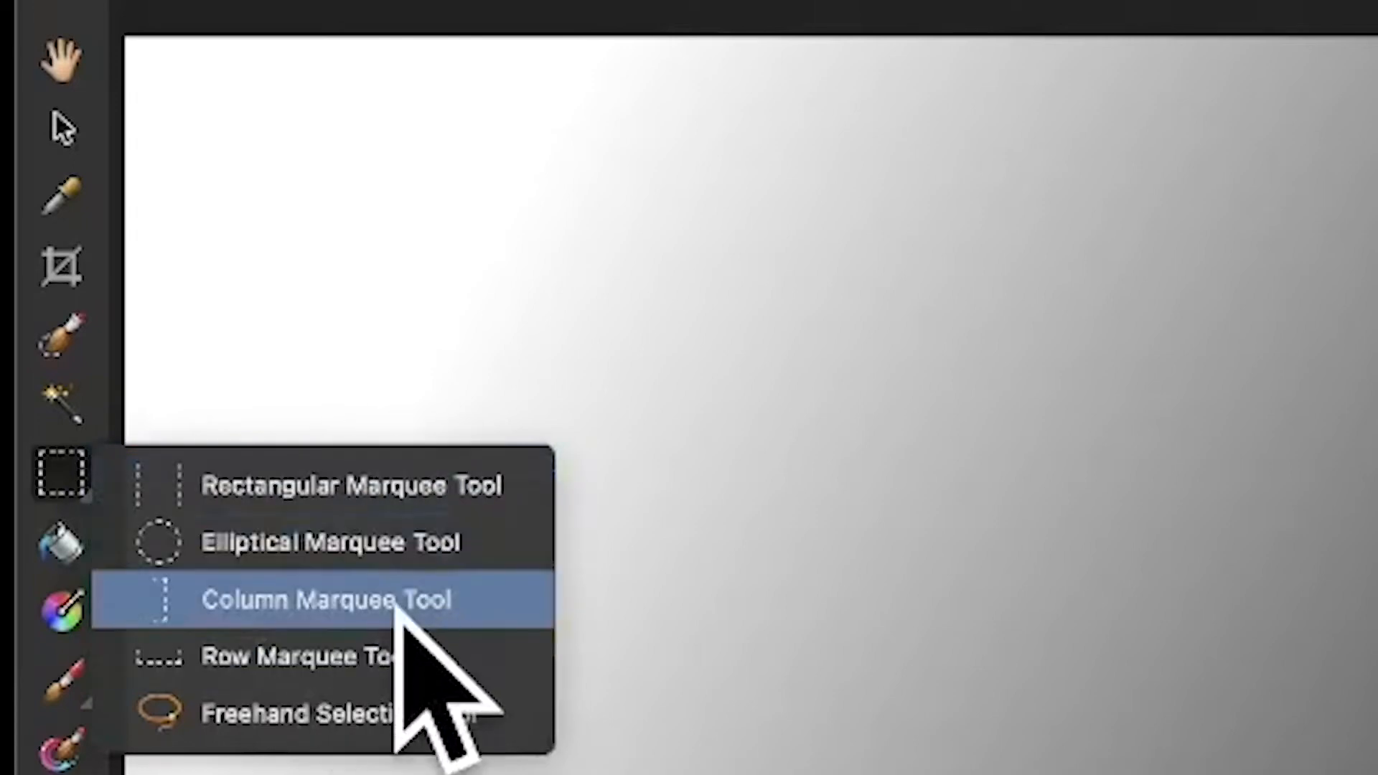
# - With the Rectangular Marquee in New mode, select a tall rectangle on the canvas's left side
pyautogui.click(343, 600)
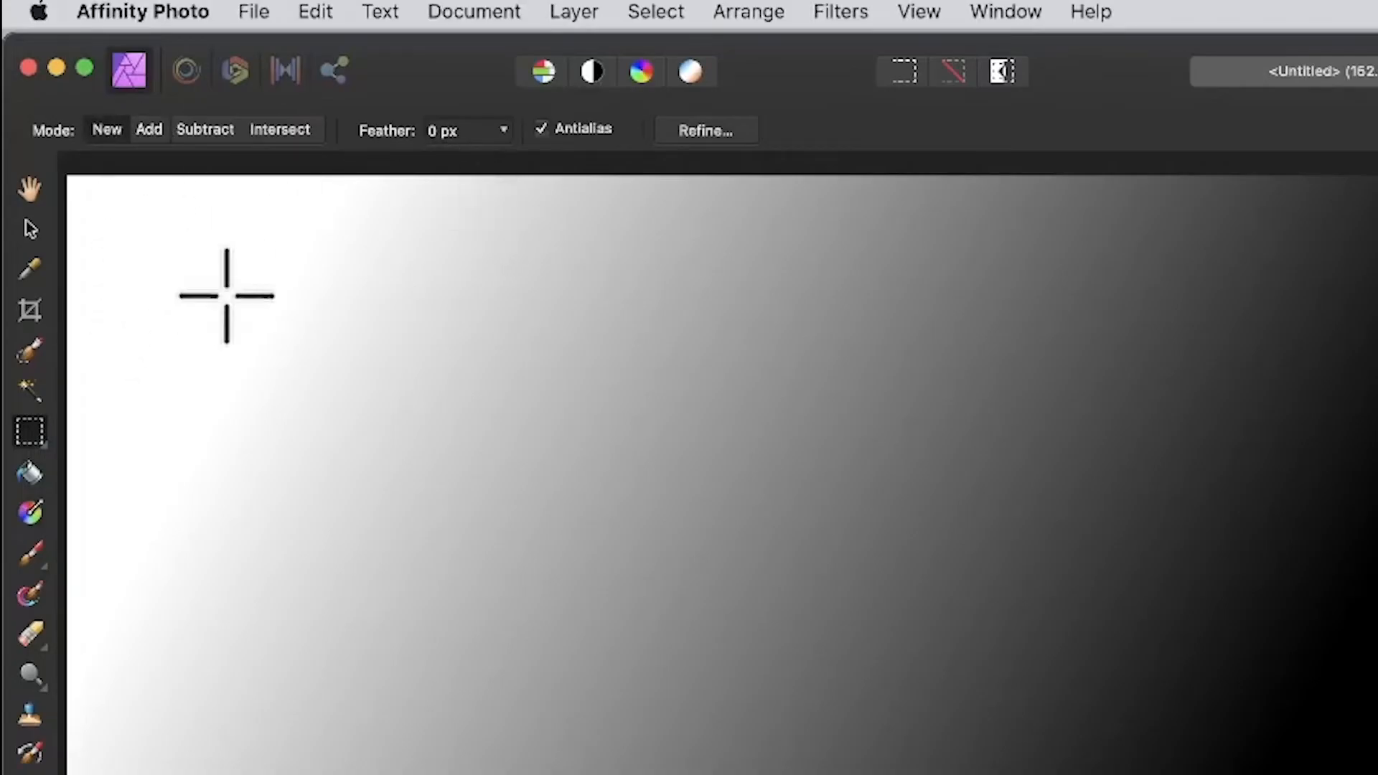
pyautogui.moveTo(224, 296); pyautogui.dragTo(918, 715)
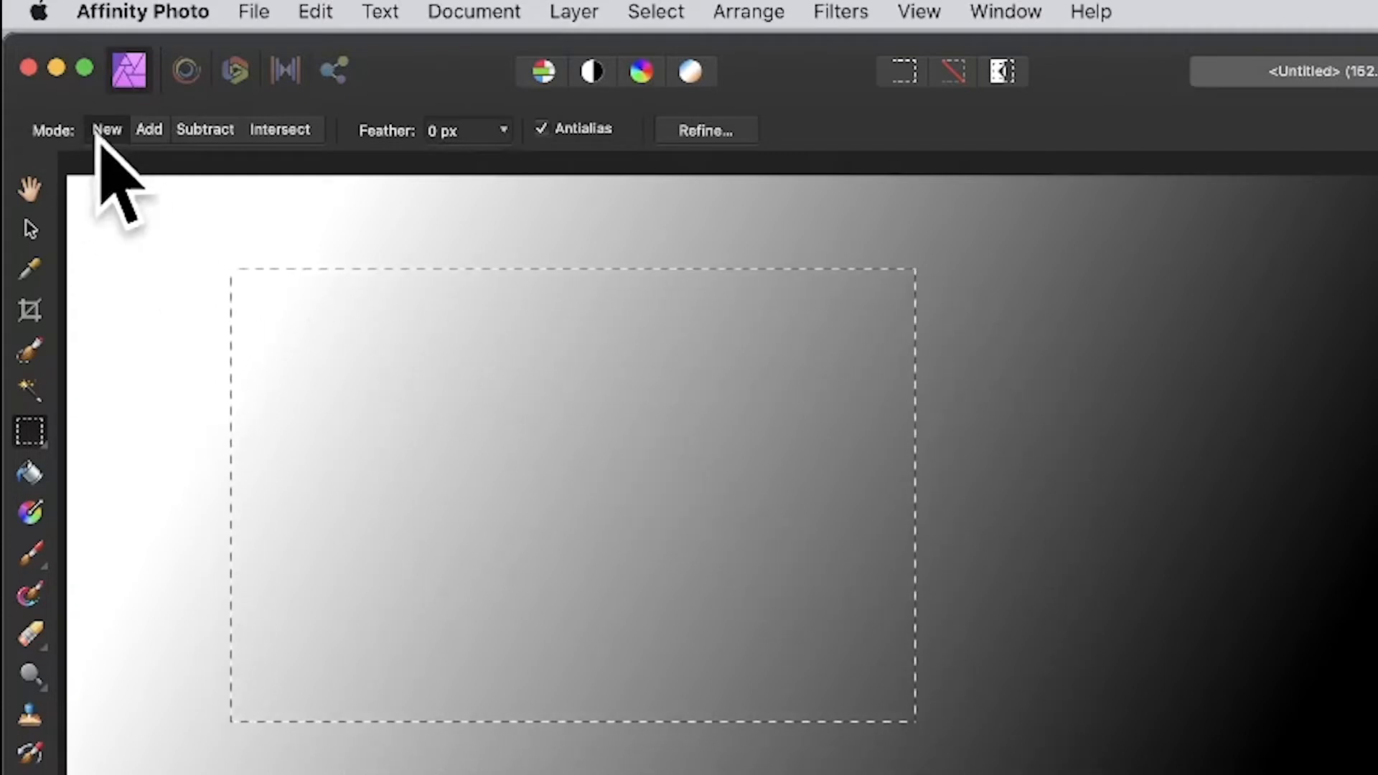
pyautogui.moveTo(571, 497); pyautogui.dragTo(667, 505)
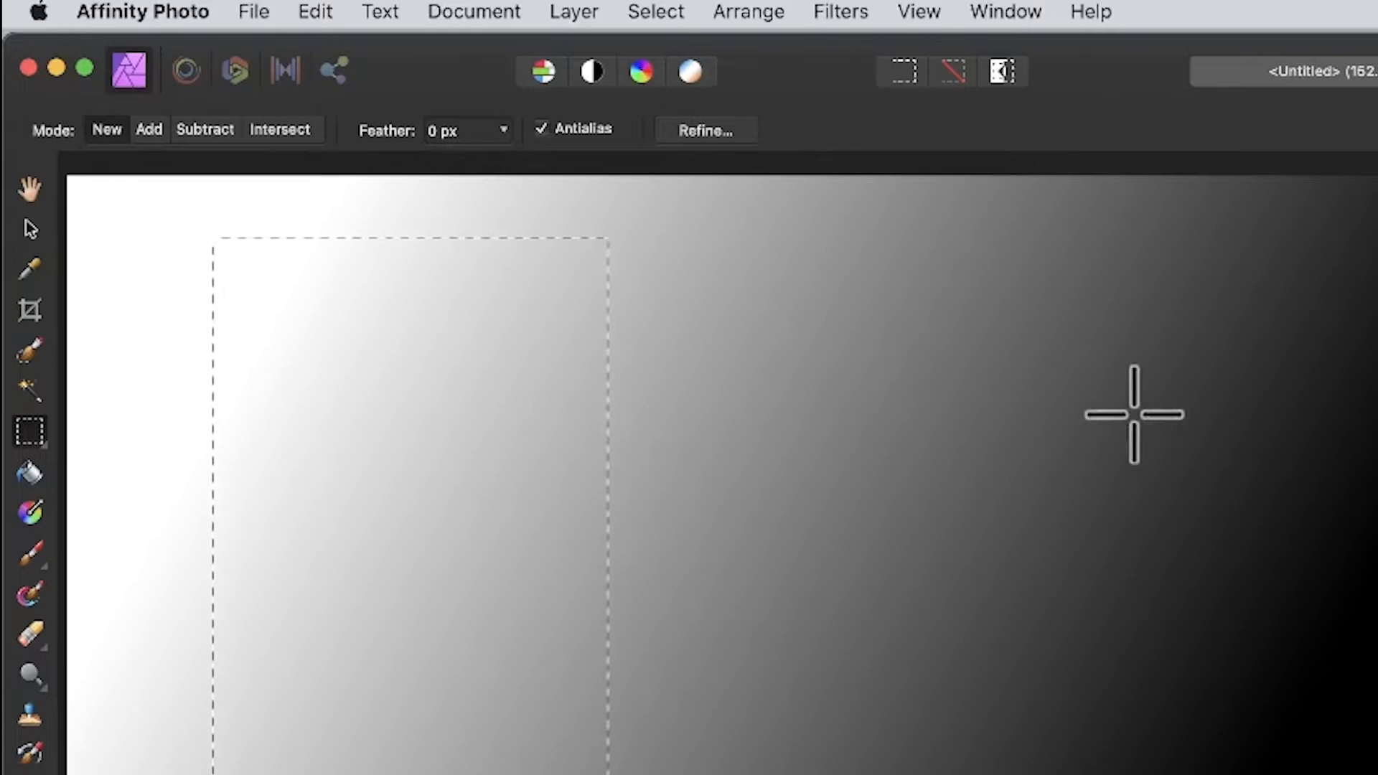
# - Add another rectangle to the selection to start a stepped outline
pyautogui.moveTo(1134, 415); pyautogui.dragTo(927, 421)
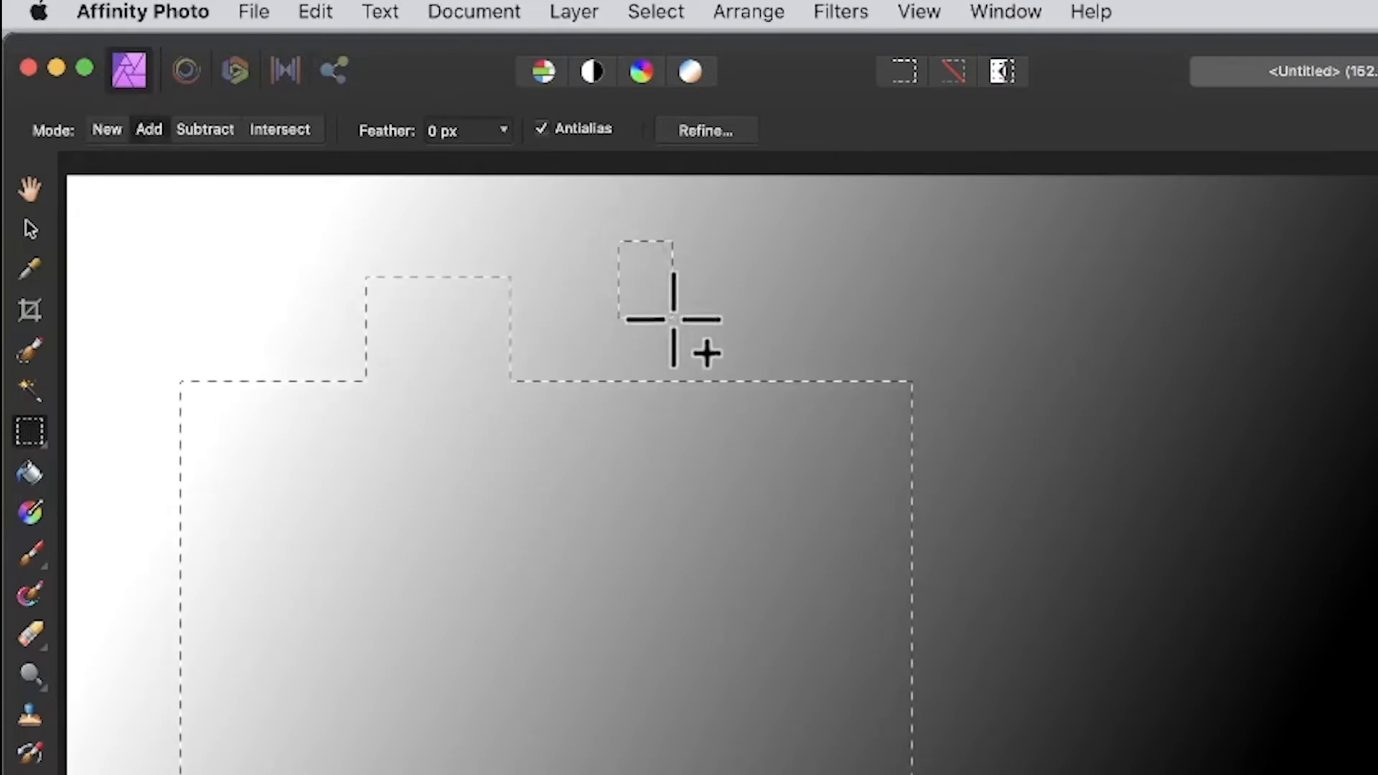
pyautogui.moveTo(680, 373)
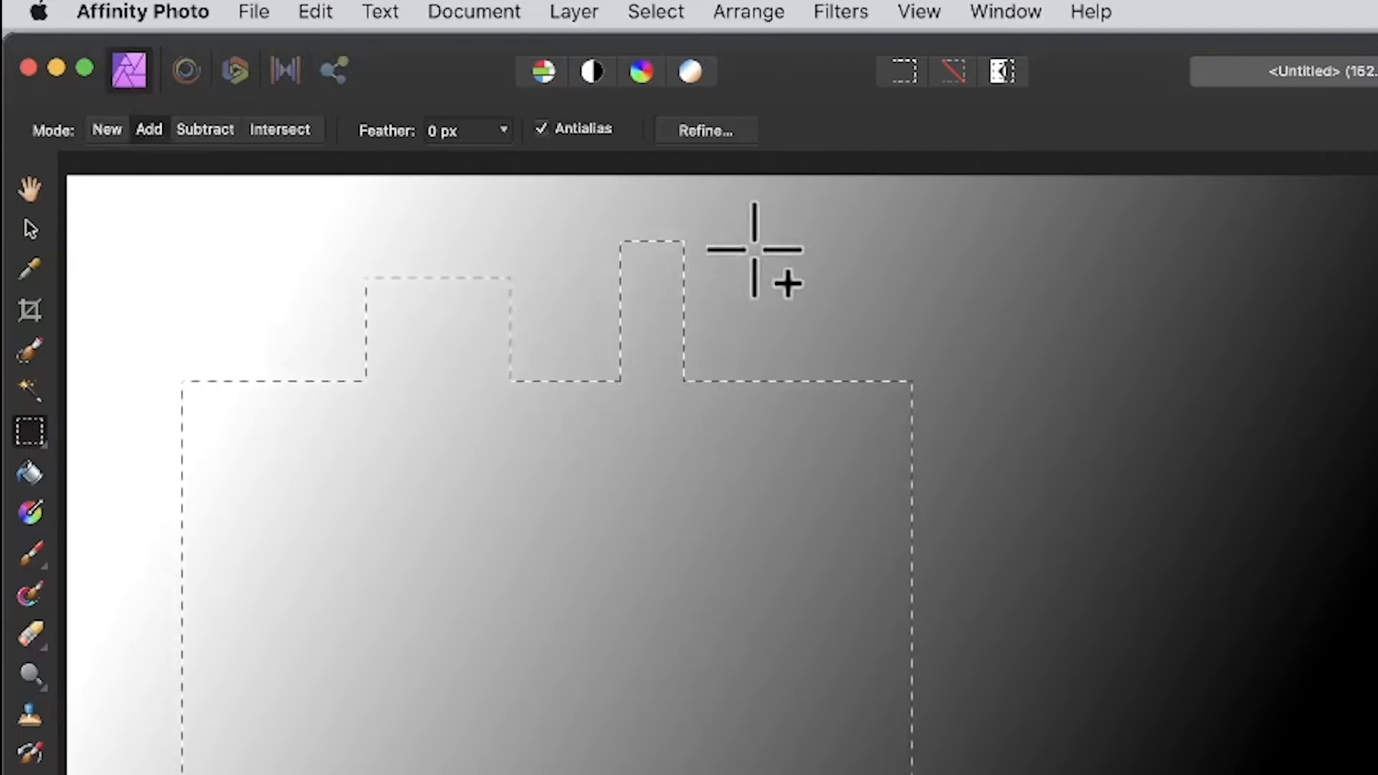
pyautogui.moveTo(774, 668)
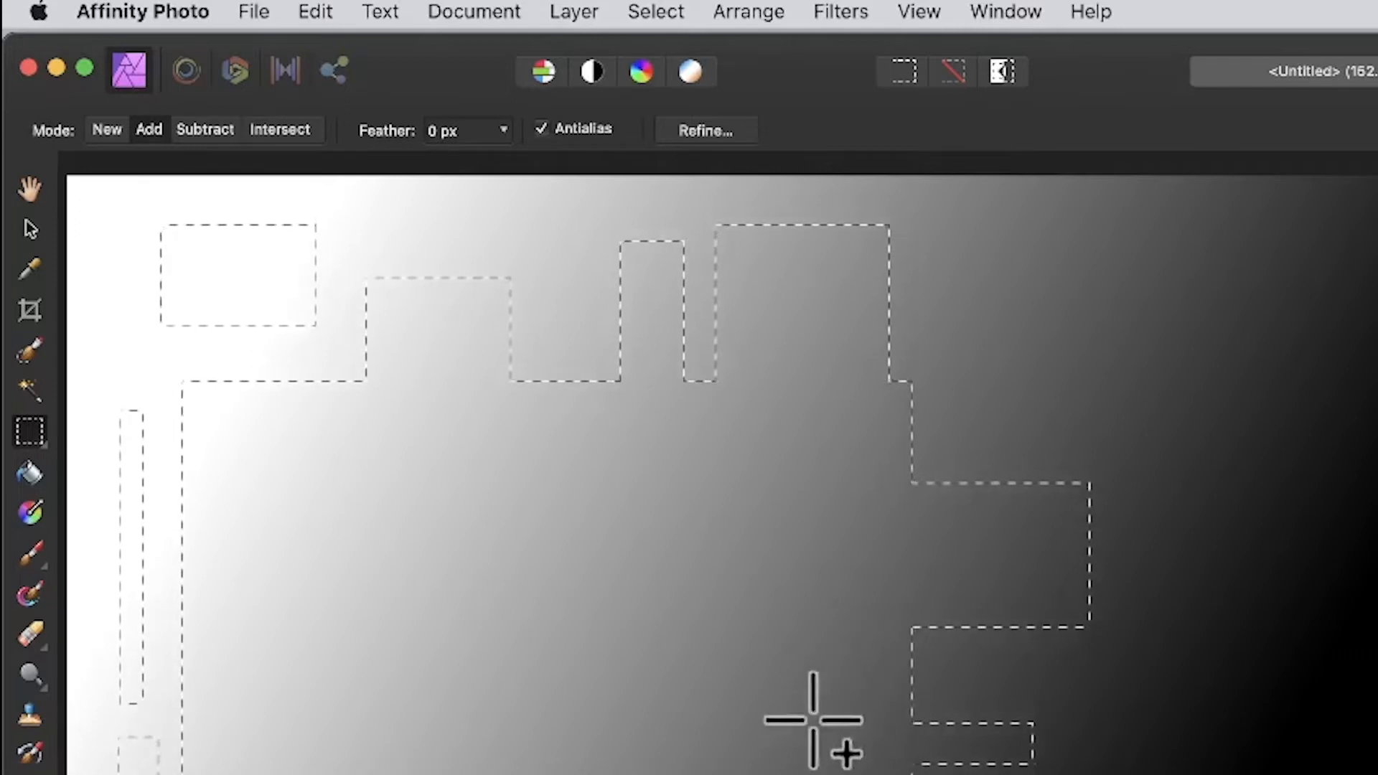
pyautogui.moveTo(887, 397)
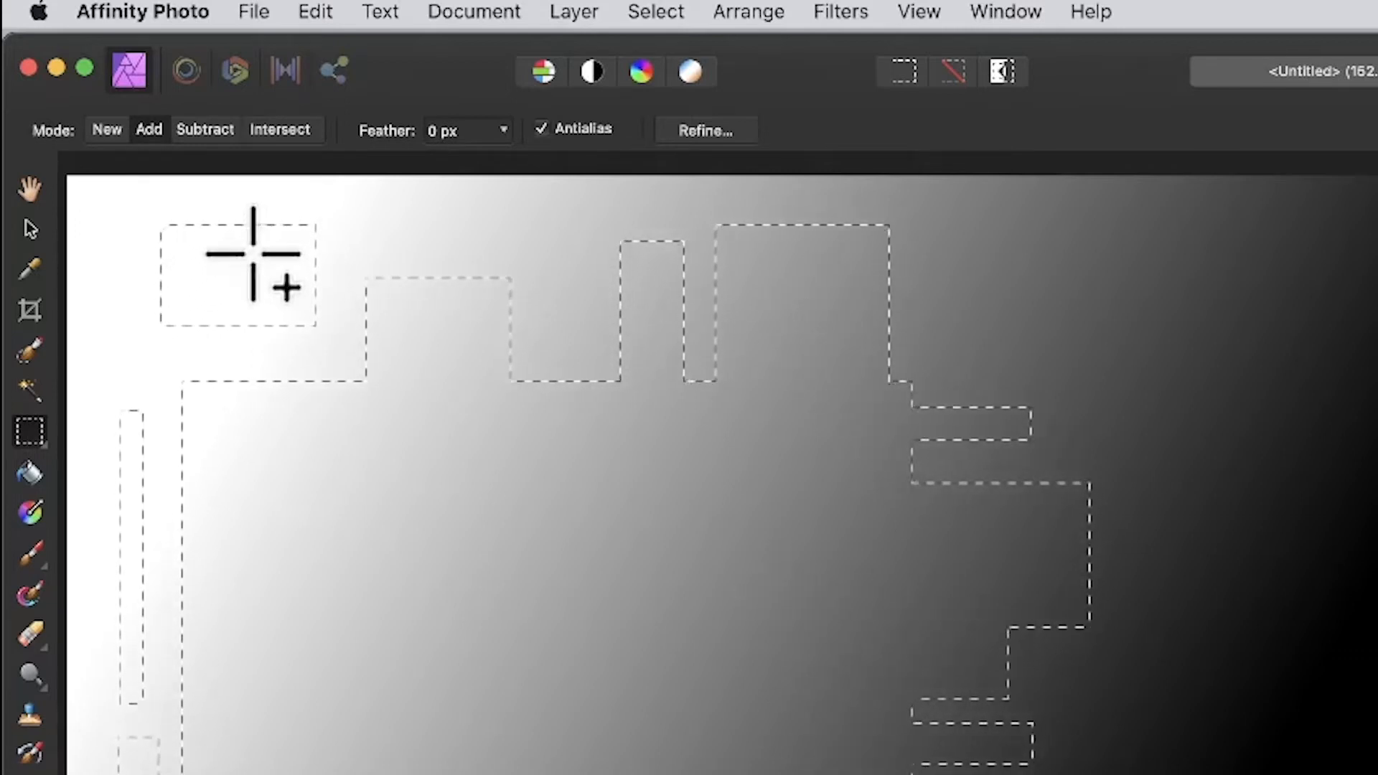
# - Subtract a large rectangle from the selection's middle and preview a gradient fill across it
pyautogui.click(204, 129)
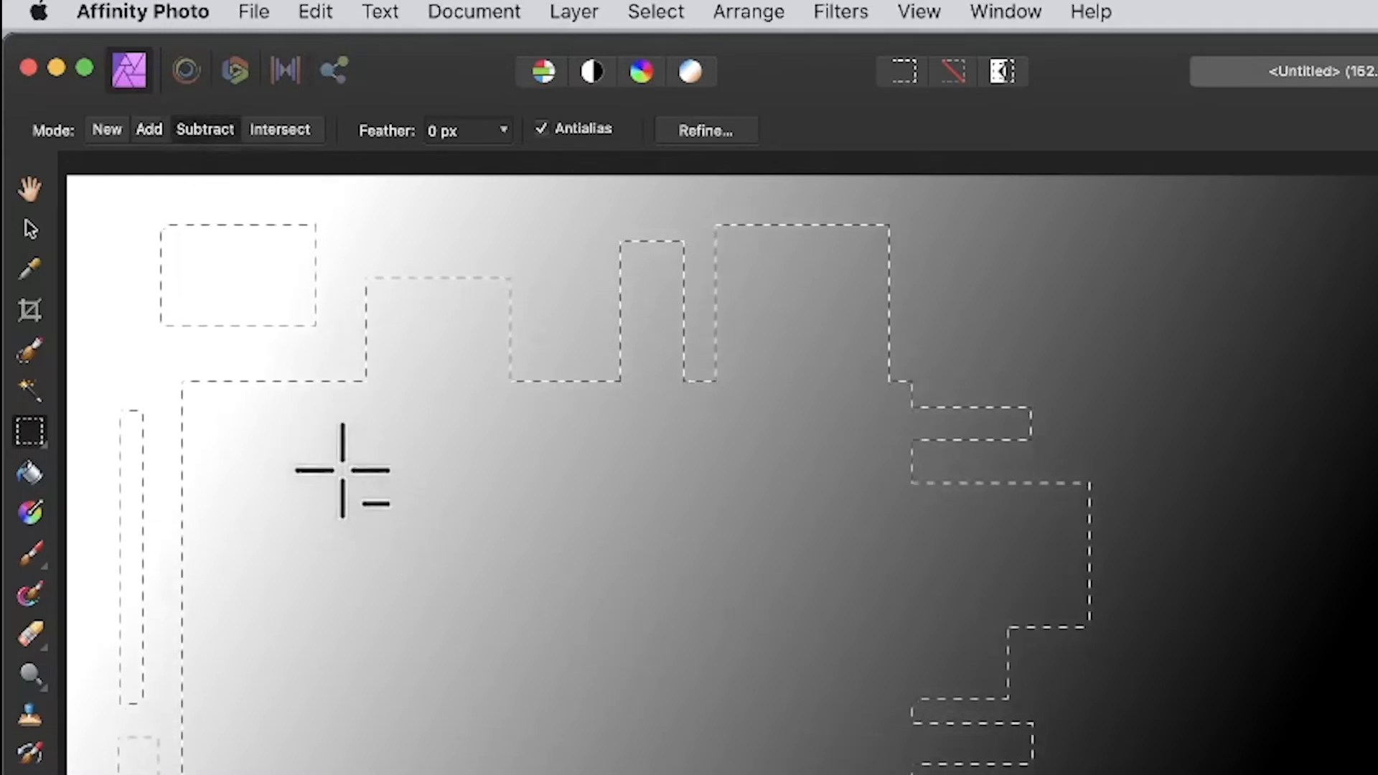
pyautogui.moveTo(343, 472); pyautogui.dragTo(816, 712)
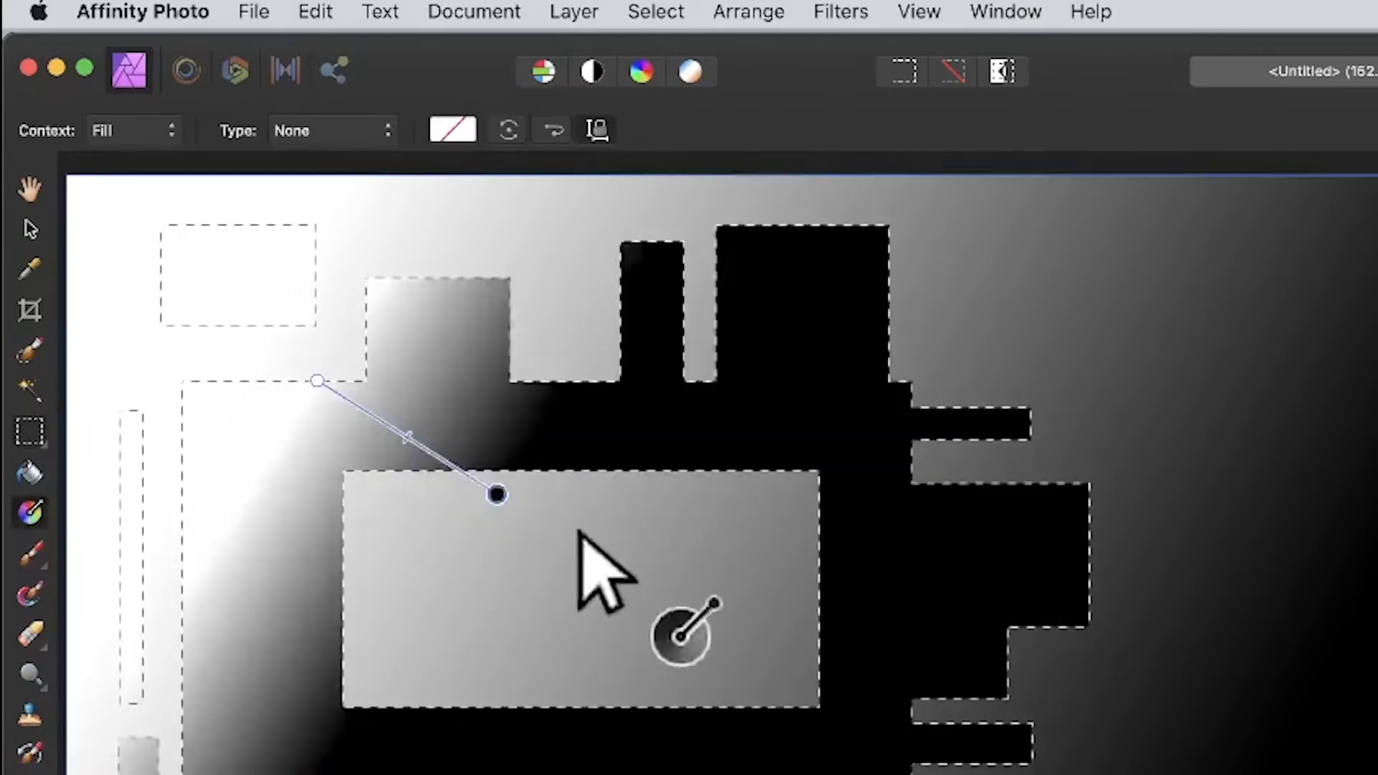
pyautogui.moveTo(495, 495); pyautogui.dragTo(920, 704)
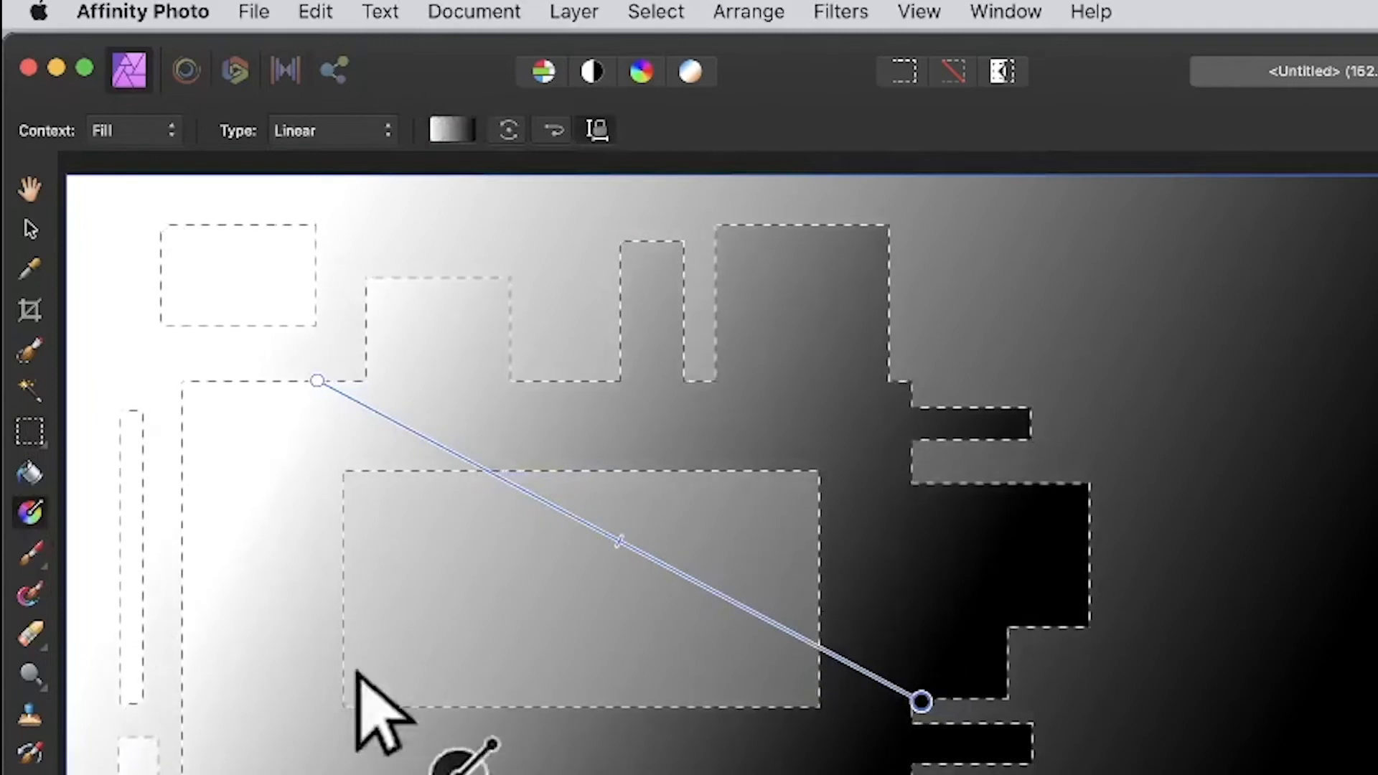
pyautogui.moveTo(831, 588)
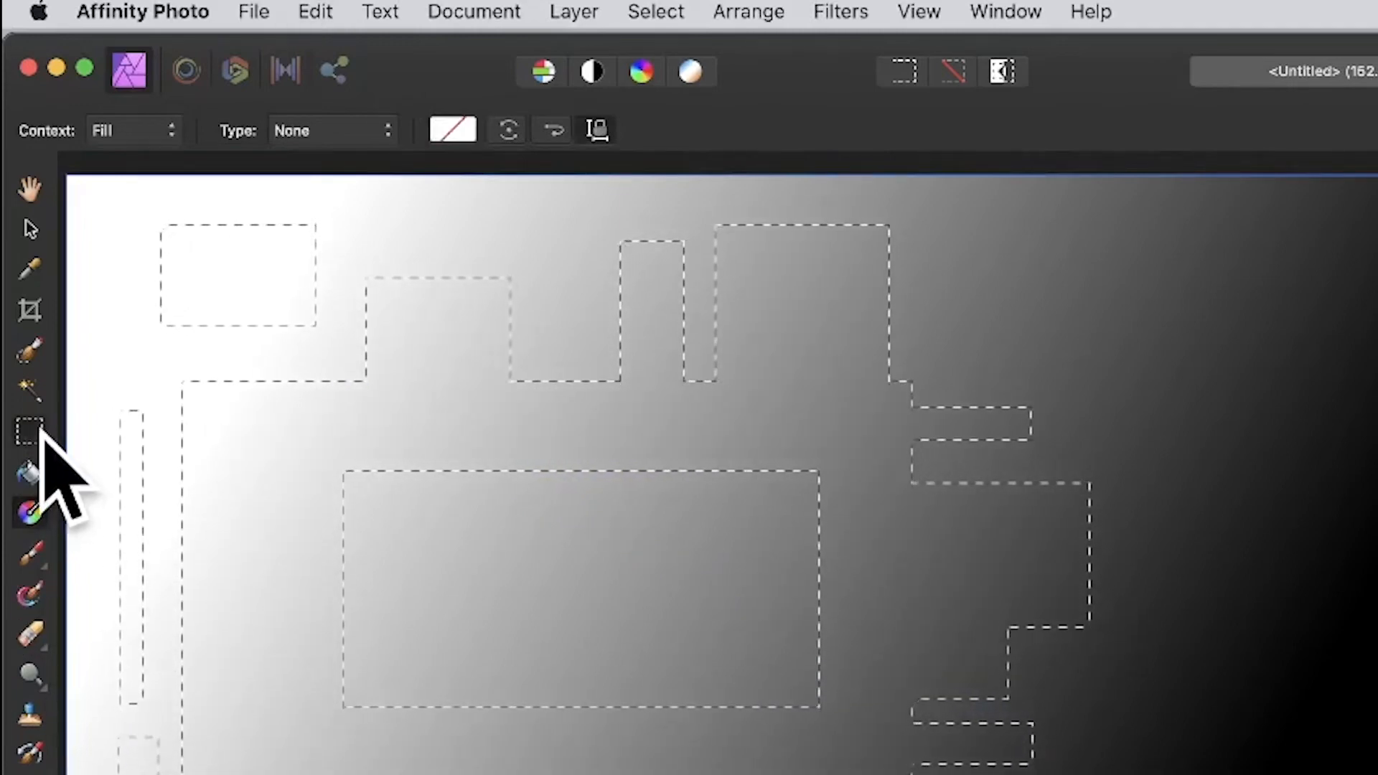
# - Return to the Rectangular Marquee Tool to refine the selection further
pyautogui.click(29, 430)
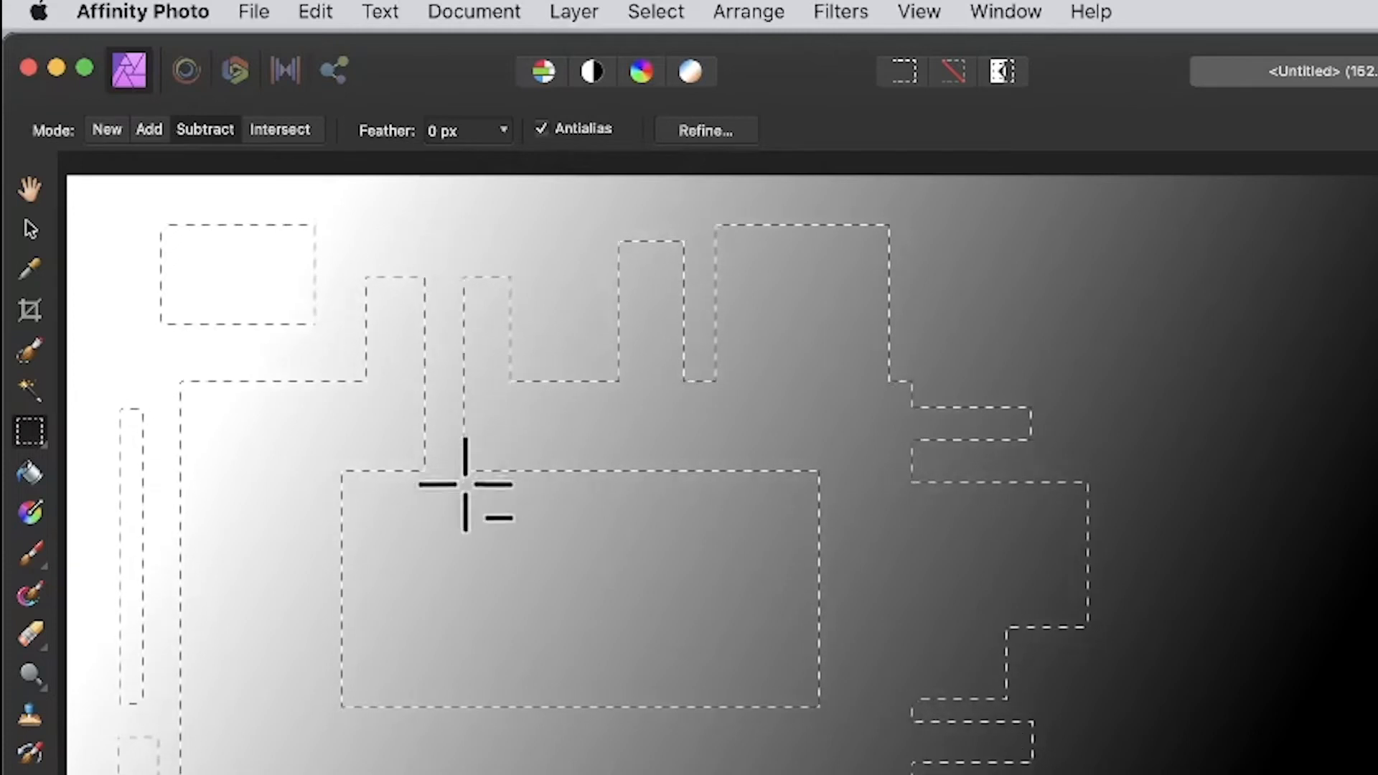
pyautogui.moveTo(545, 377)
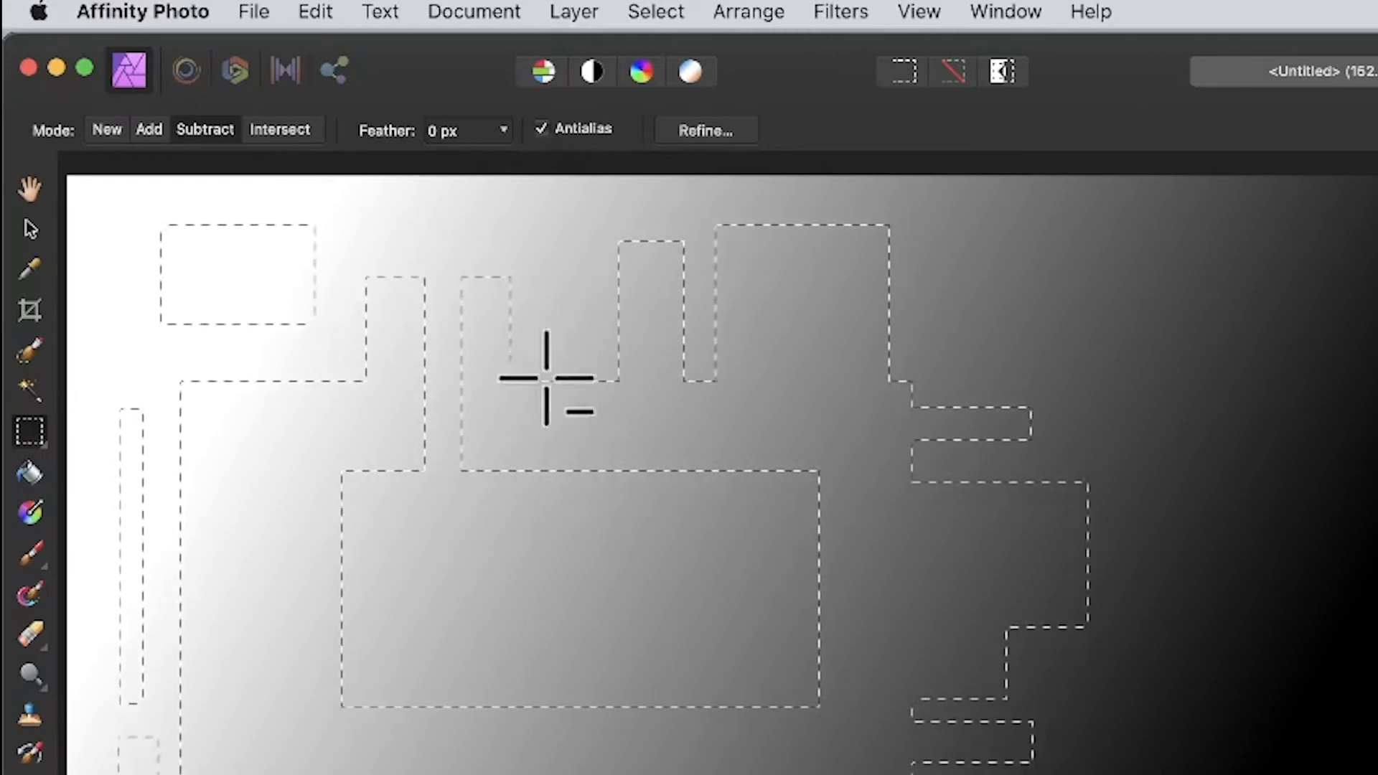
pyautogui.moveTo(583, 409)
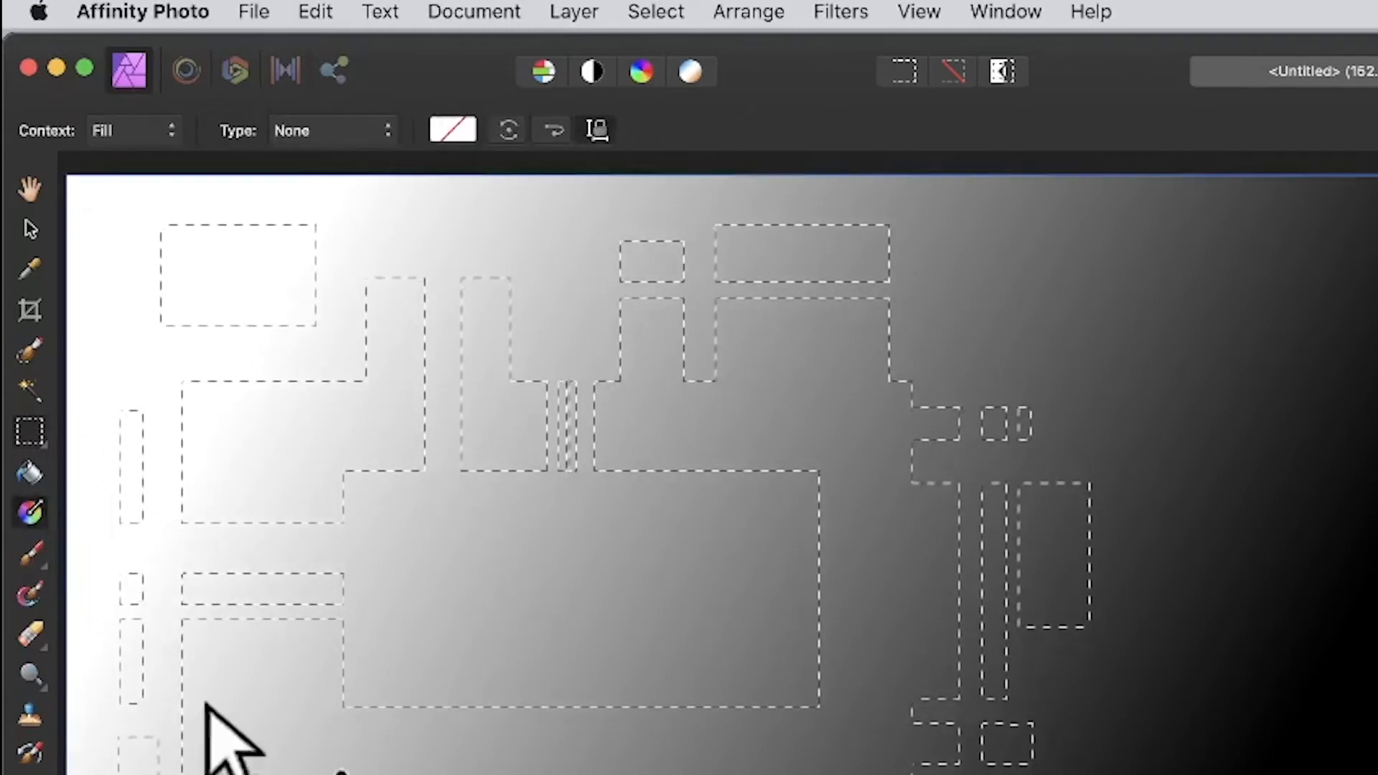
# - Fill the selection with a diagonal light-to-dark linear gradient and deselect
pyautogui.moveTo(186, 735); pyautogui.dragTo(794, 384)
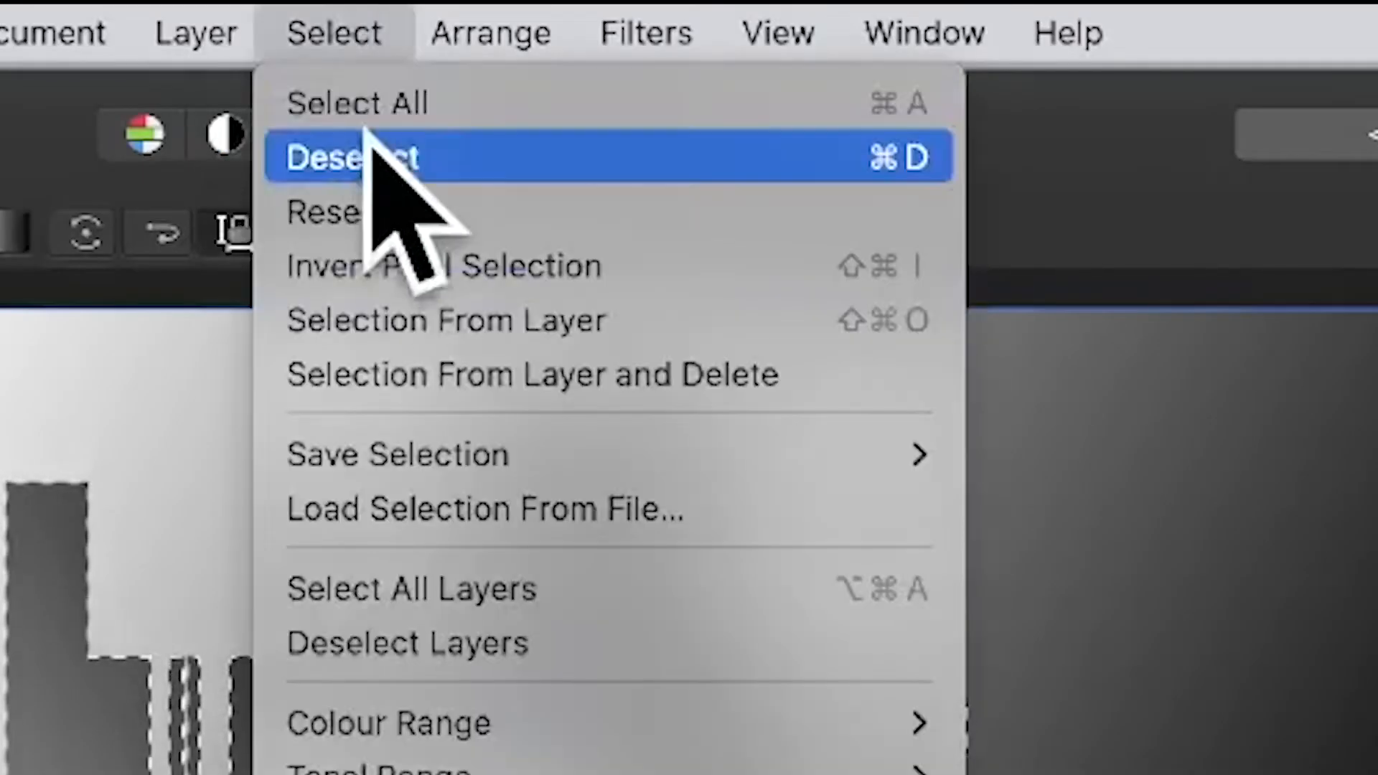
pyautogui.click(352, 156)
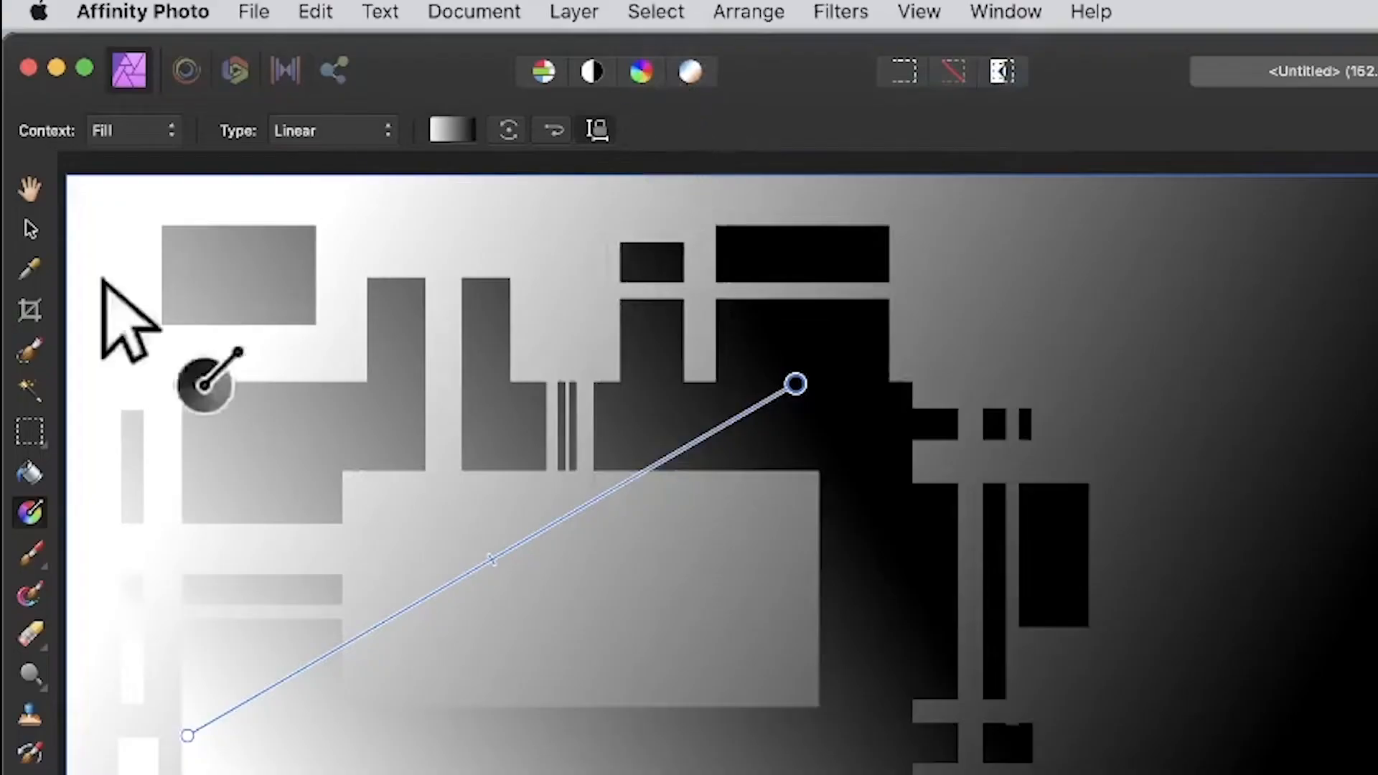
pyautogui.click(28, 431)
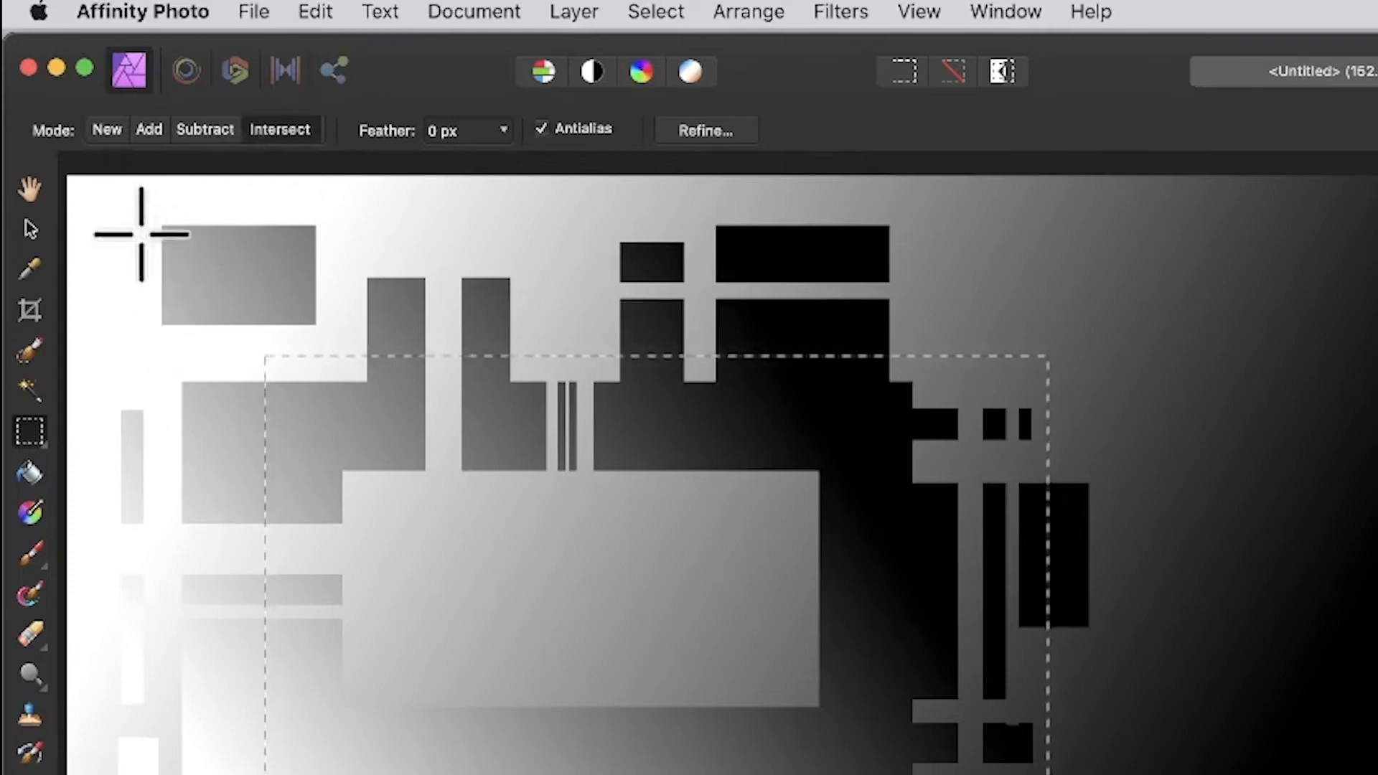
pyautogui.moveTo(126, 218)
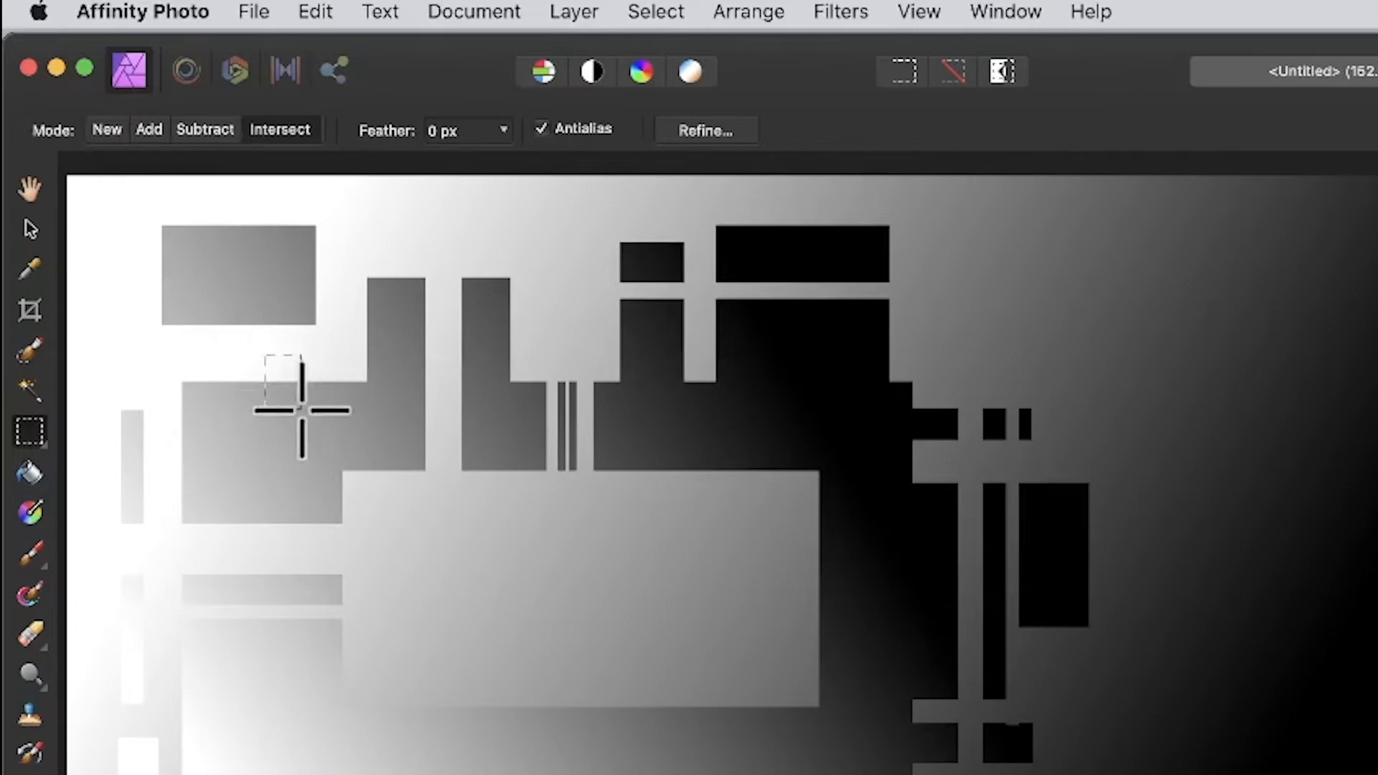
# - Drag trial rectangles growing toward the light block, then clear them for a fresh central selection
pyautogui.moveTo(282, 365); pyautogui.dragTo(391, 488)
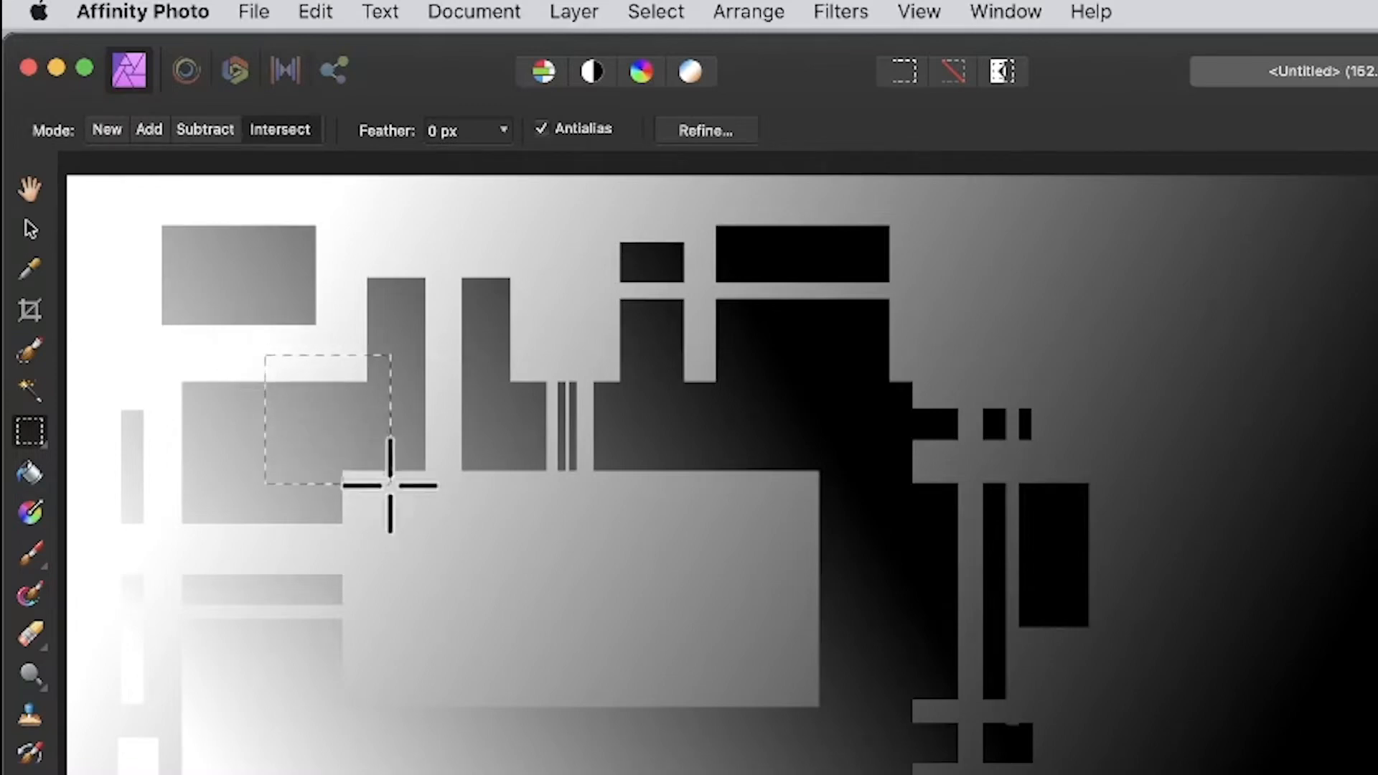
pyautogui.moveTo(389, 487); pyautogui.dragTo(557, 567)
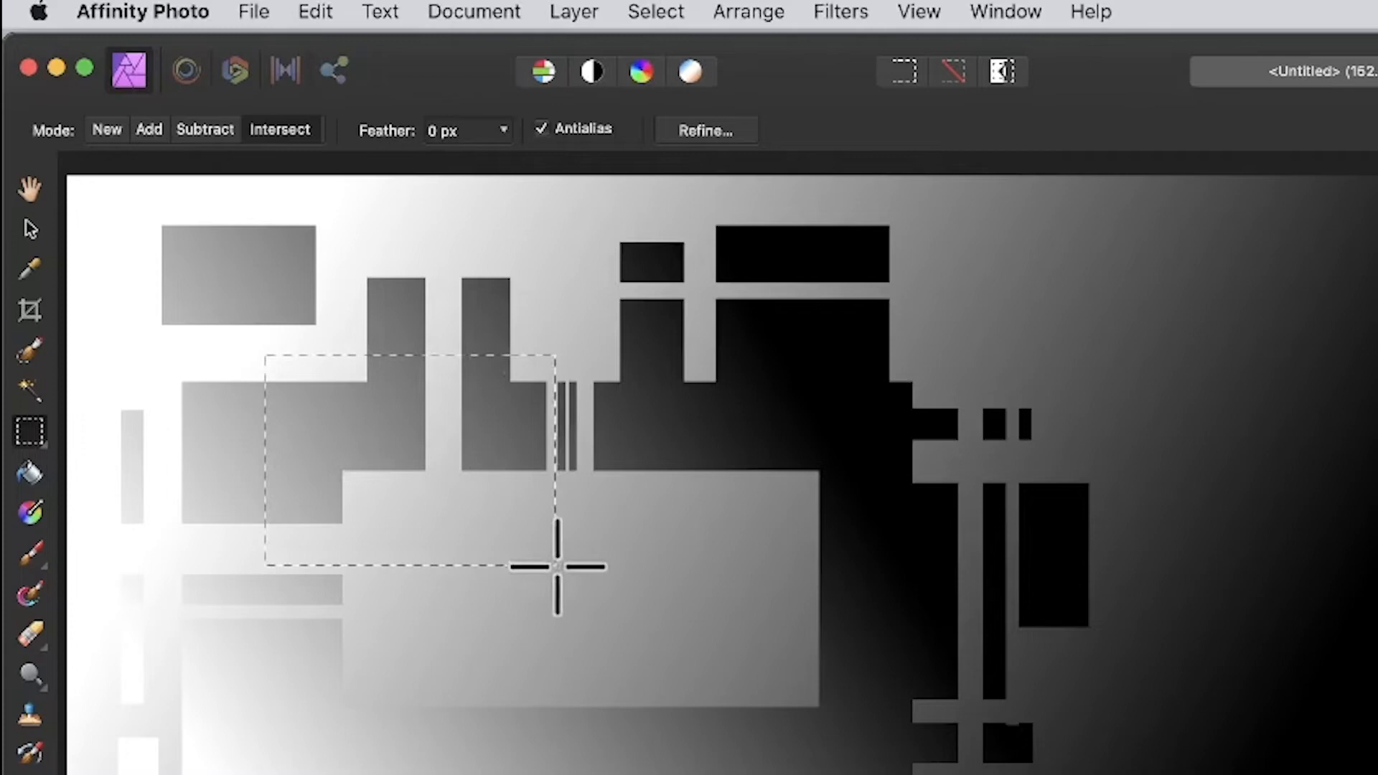
pyautogui.moveTo(557, 567); pyautogui.dragTo(1046, 765)
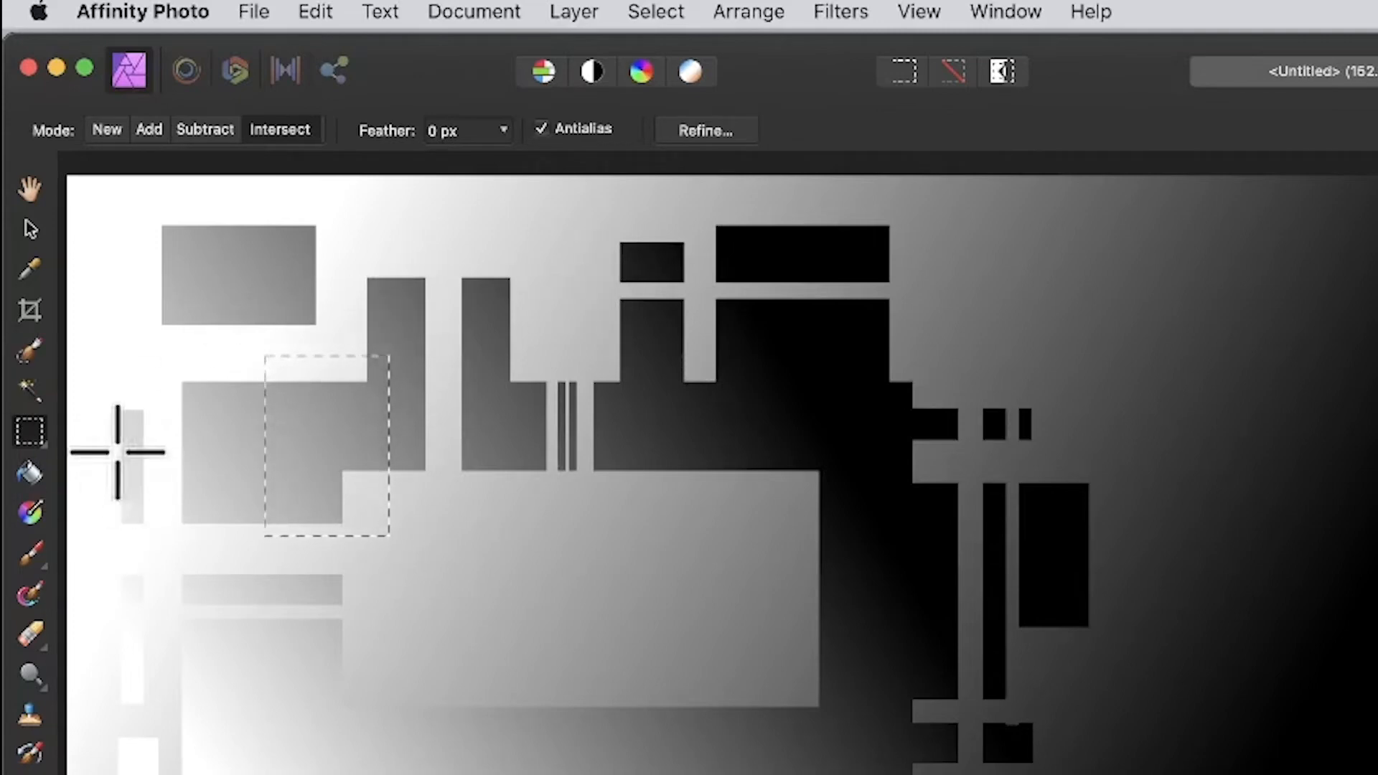
pyautogui.click(654, 11)
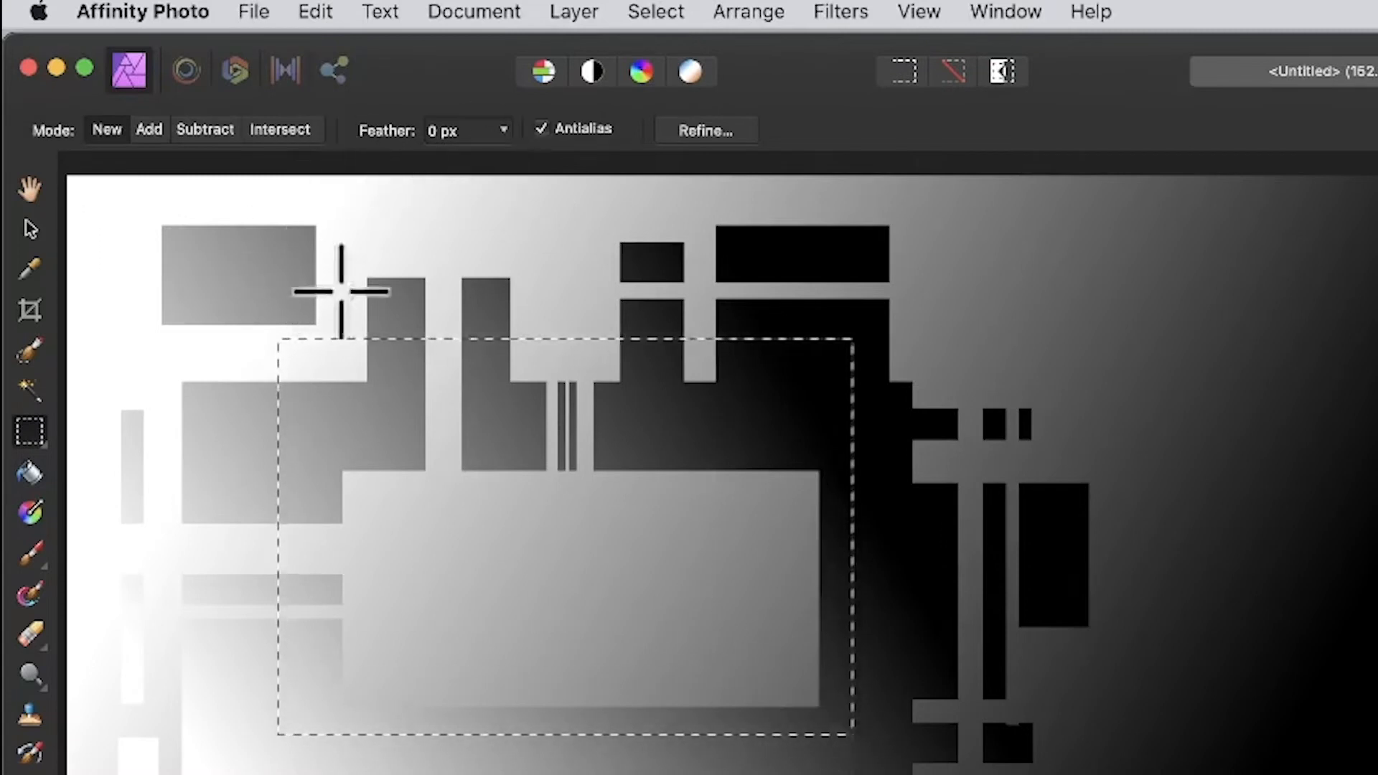
pyautogui.moveTo(1024, 281)
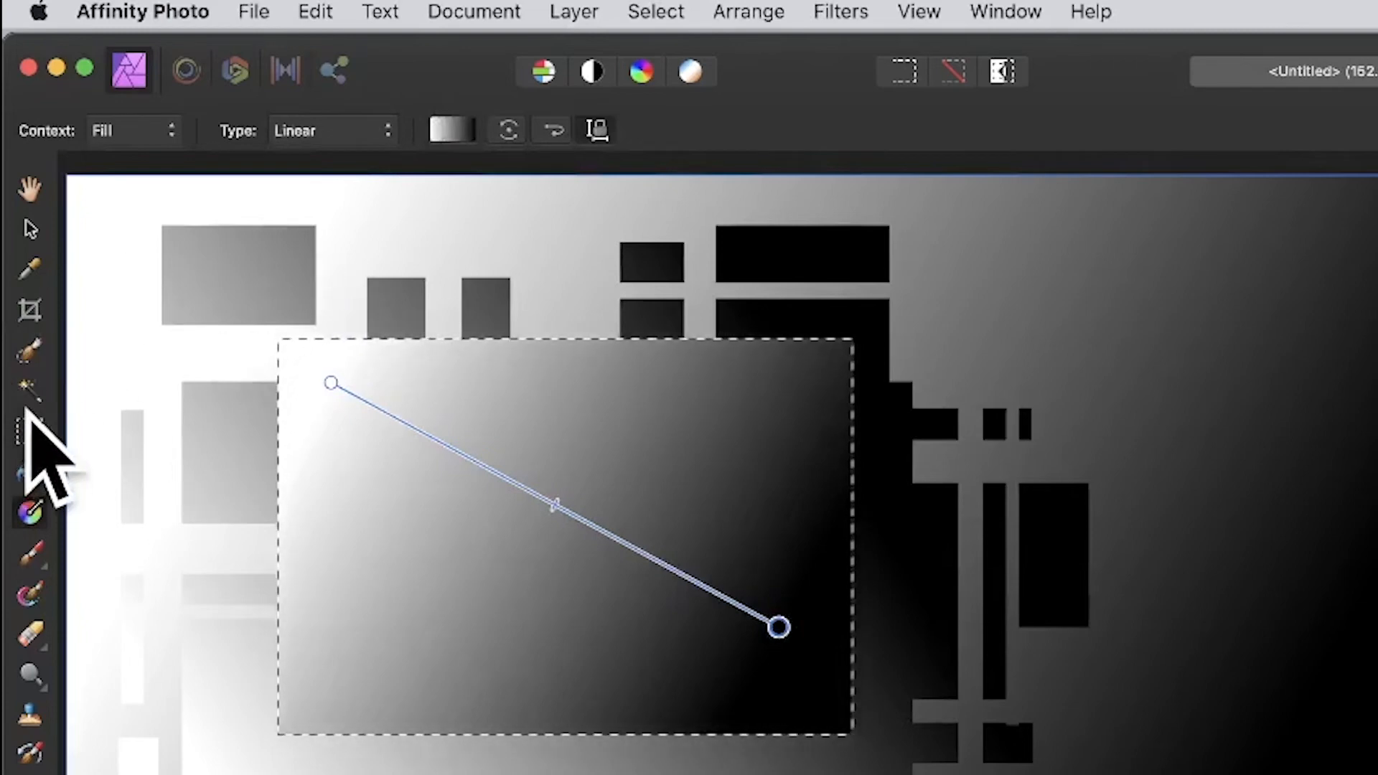
# - Set Feather to 45 px and lay a diagonal white-to-black gradient across the feathered stepped shape
pyautogui.click(29, 431)
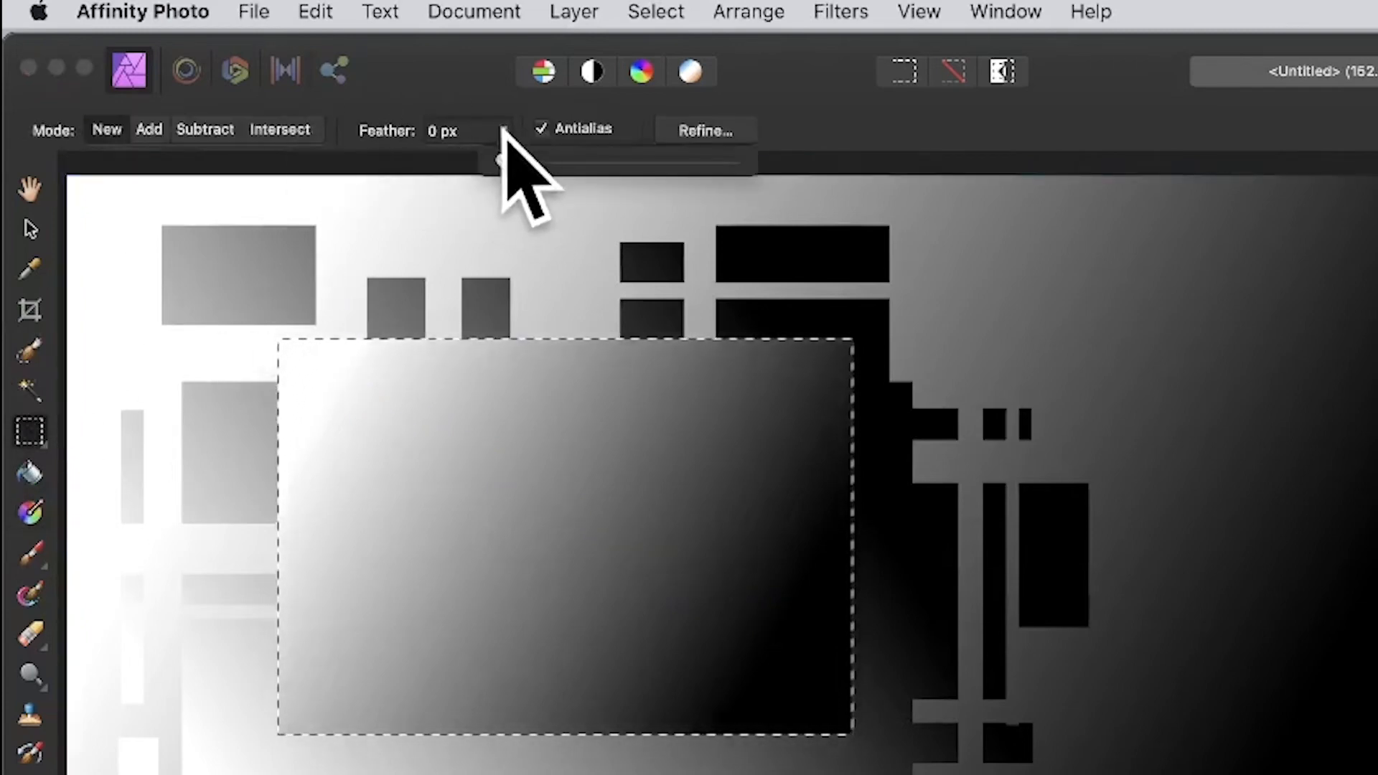
pyautogui.moveTo(501, 159); pyautogui.dragTo(600, 160)
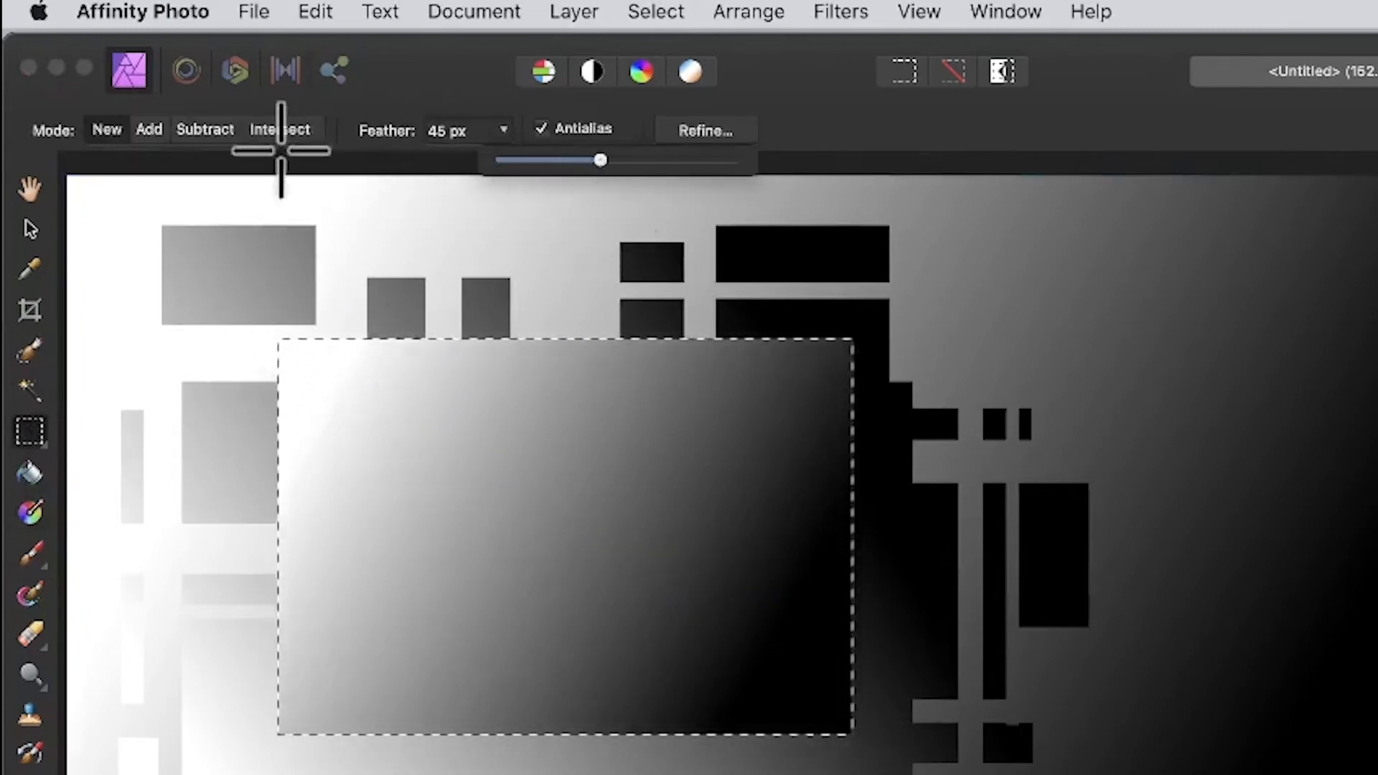
pyautogui.moveTo(255, 268)
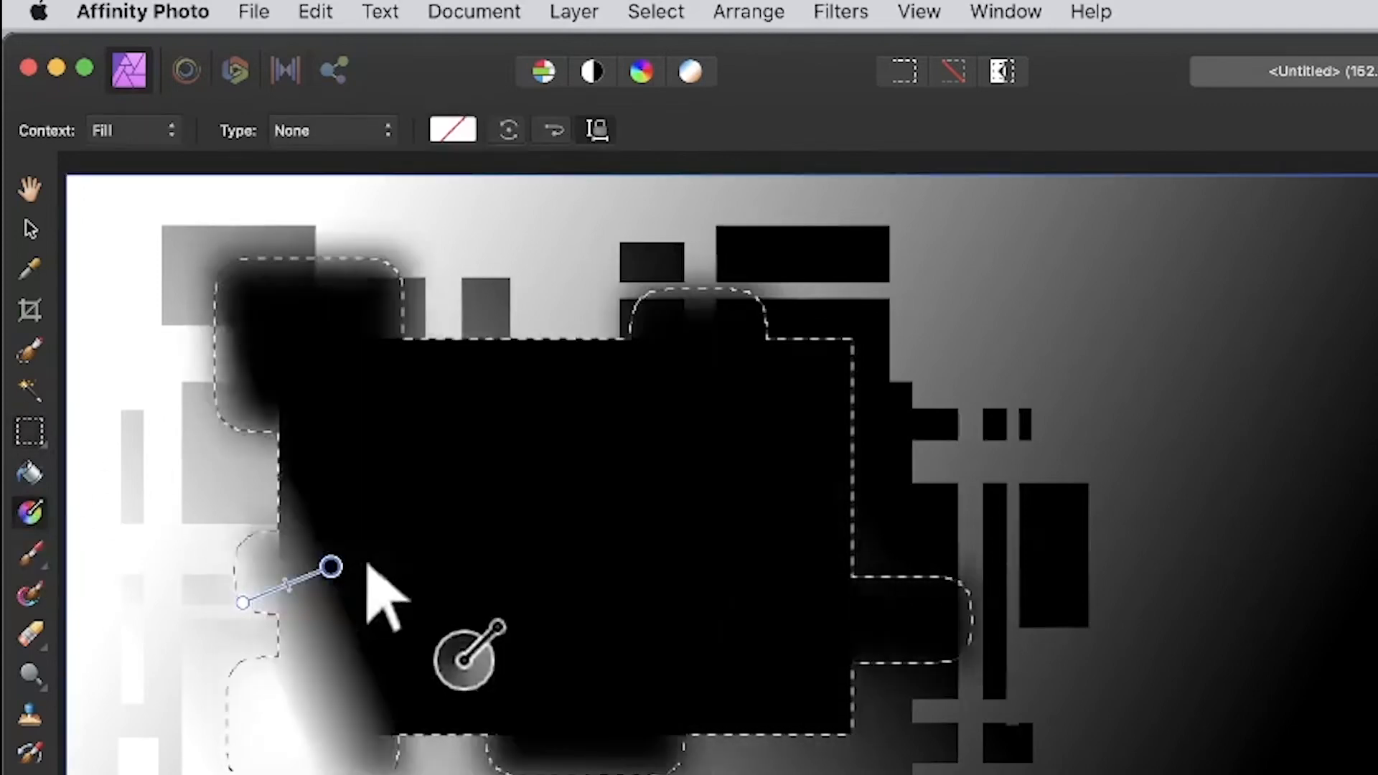
pyautogui.moveTo(330, 568); pyautogui.dragTo(737, 366)
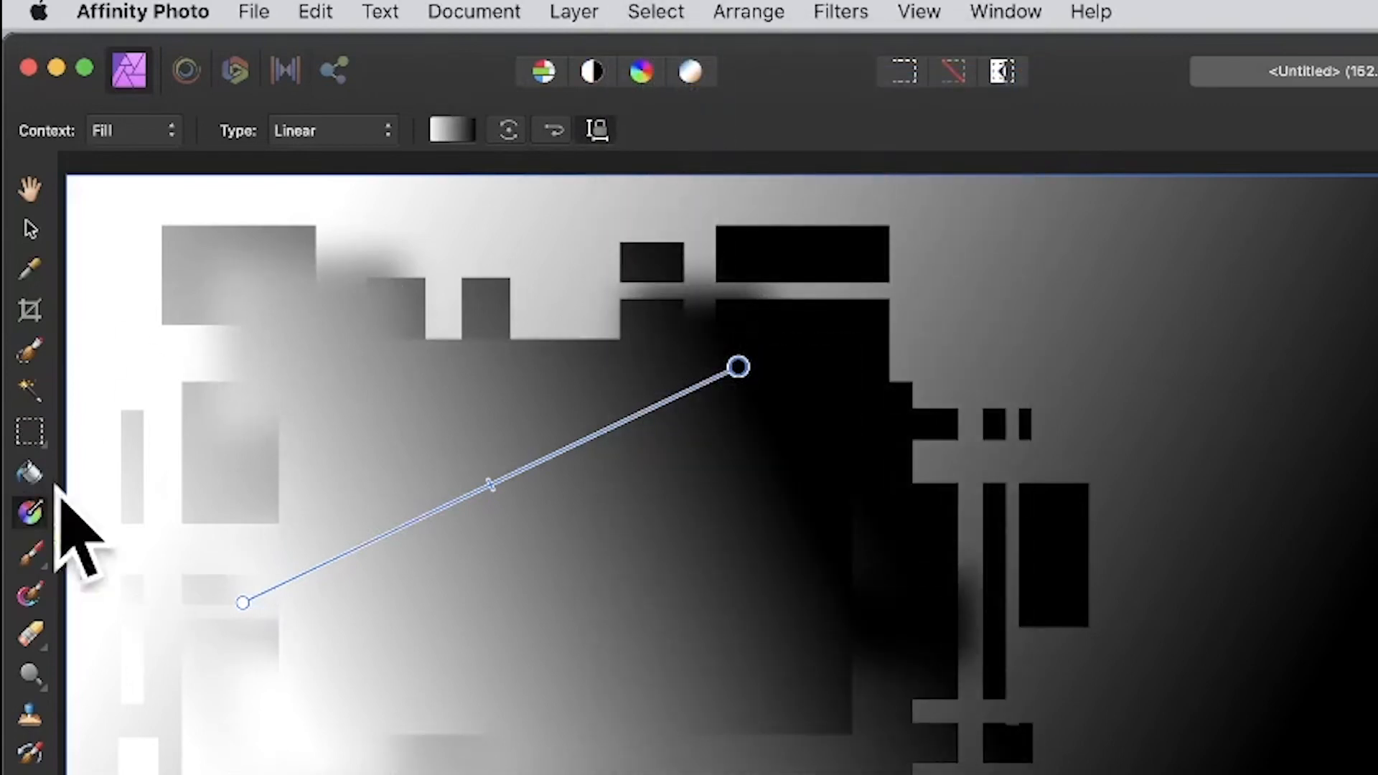
# - Draw a new feathered stepped marquee selection and bring up the Select menu
pyautogui.click(29, 430)
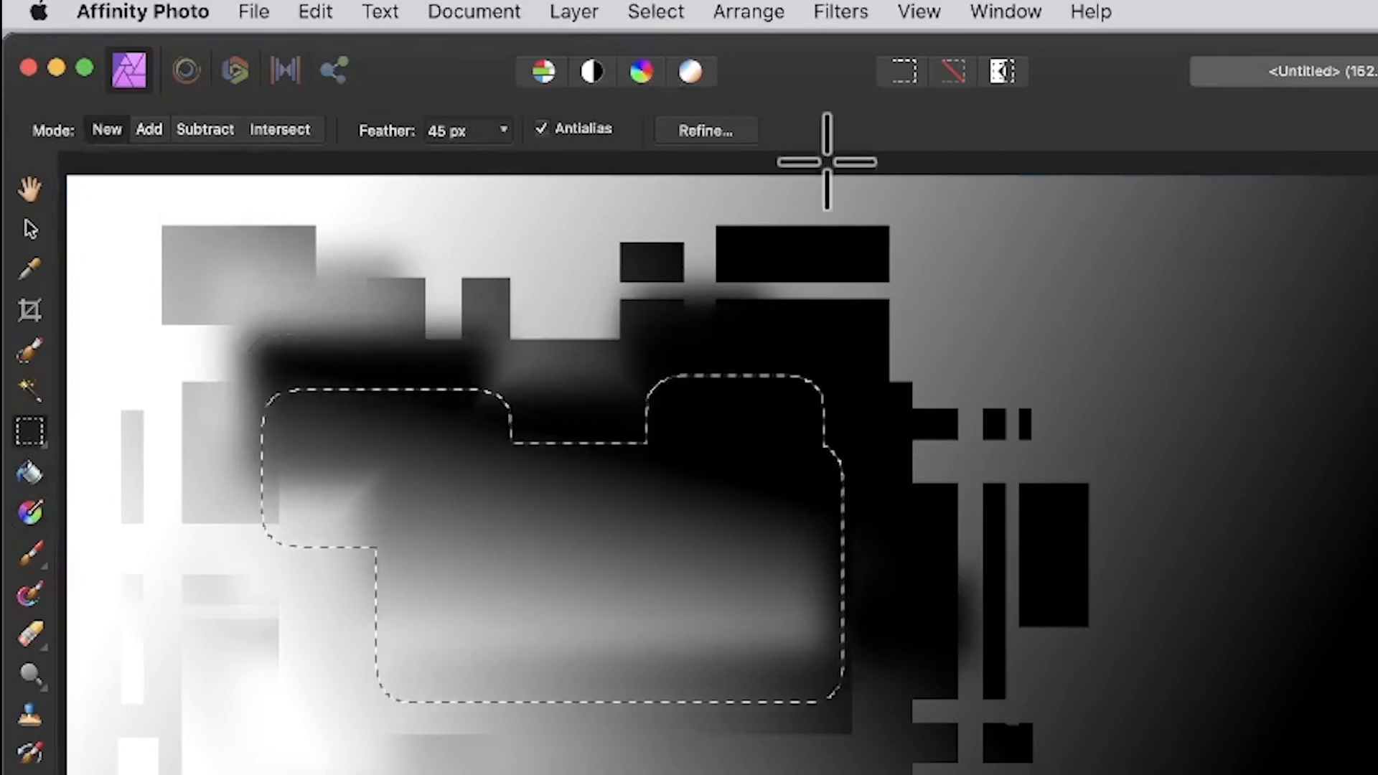
pyautogui.click(600, 16)
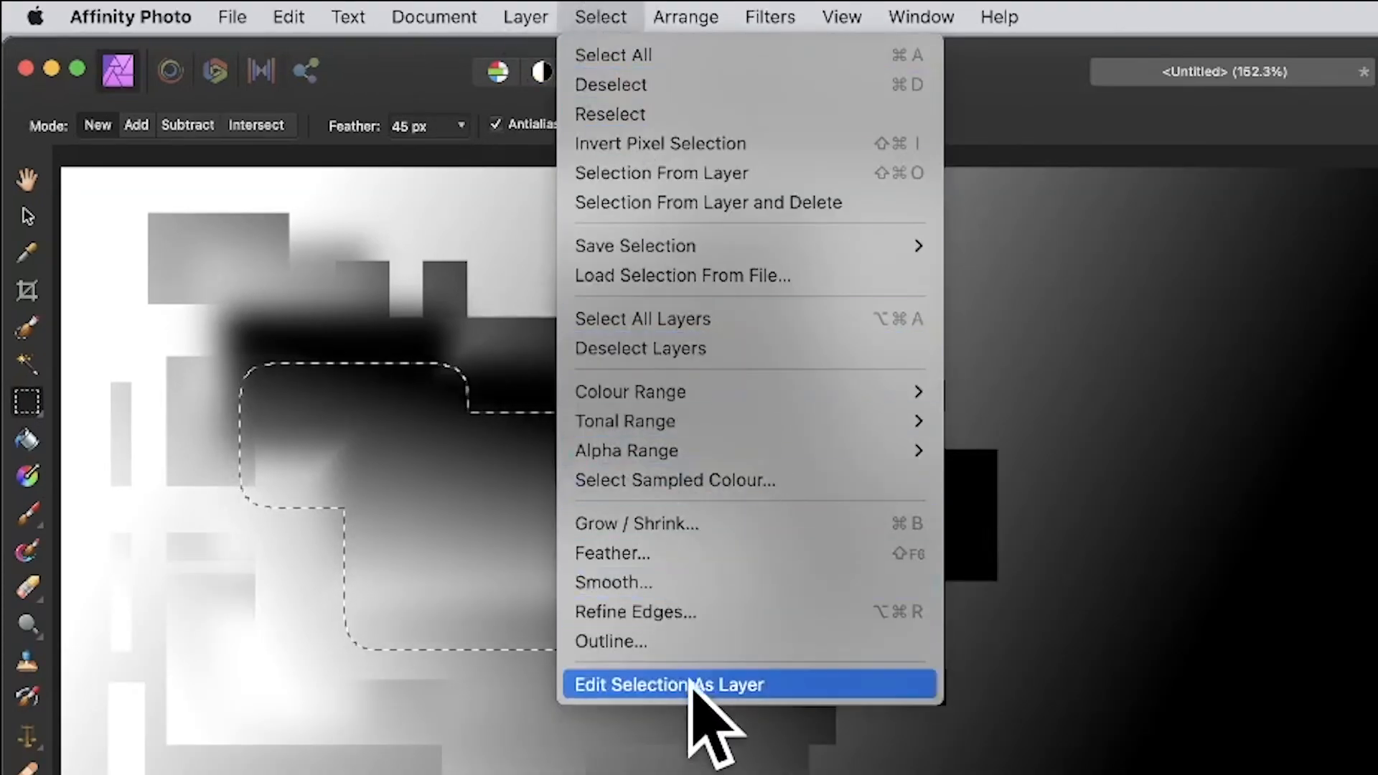
# - Edit the selection as a layer, rotate and skew it into a slanted outline, then resume Add-mode marquee
pyautogui.click(667, 683)
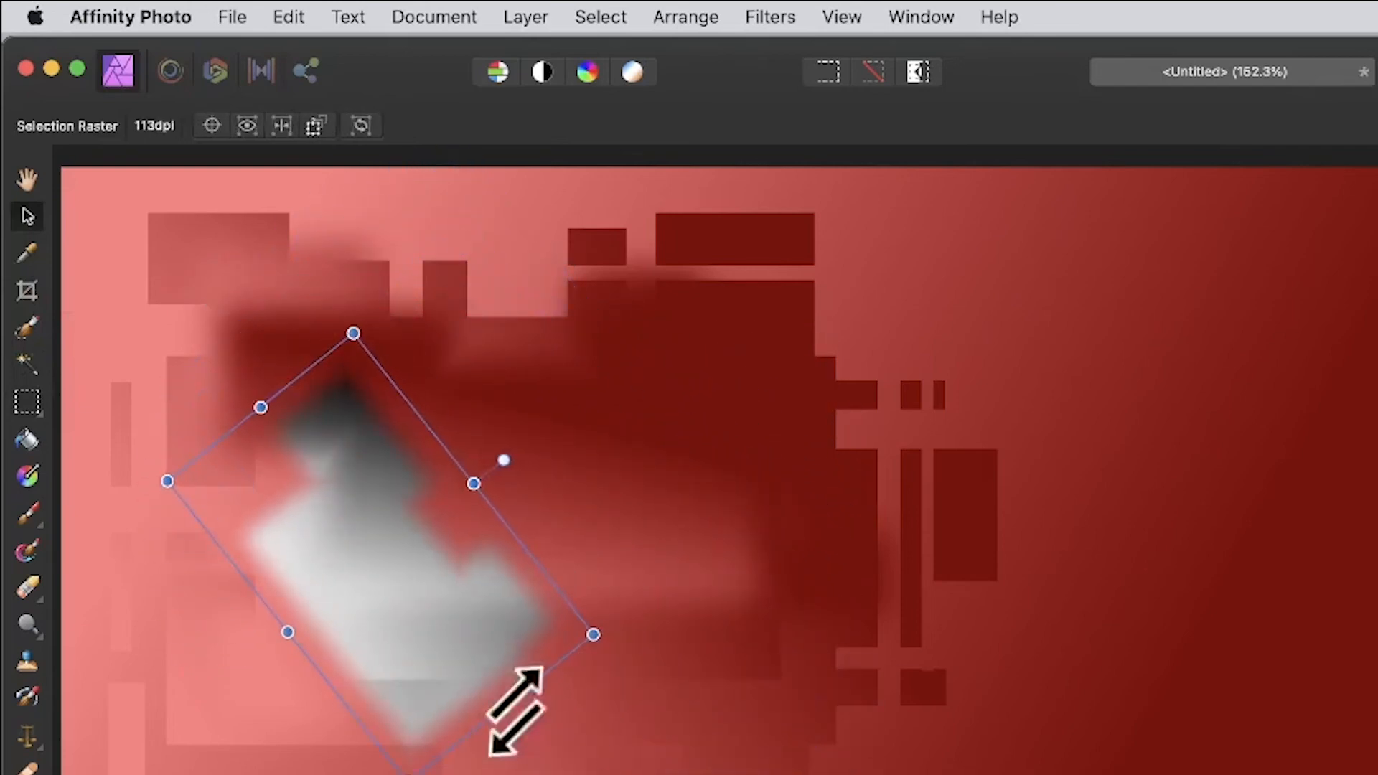
pyautogui.moveTo(594, 634); pyautogui.dragTo(890, 398)
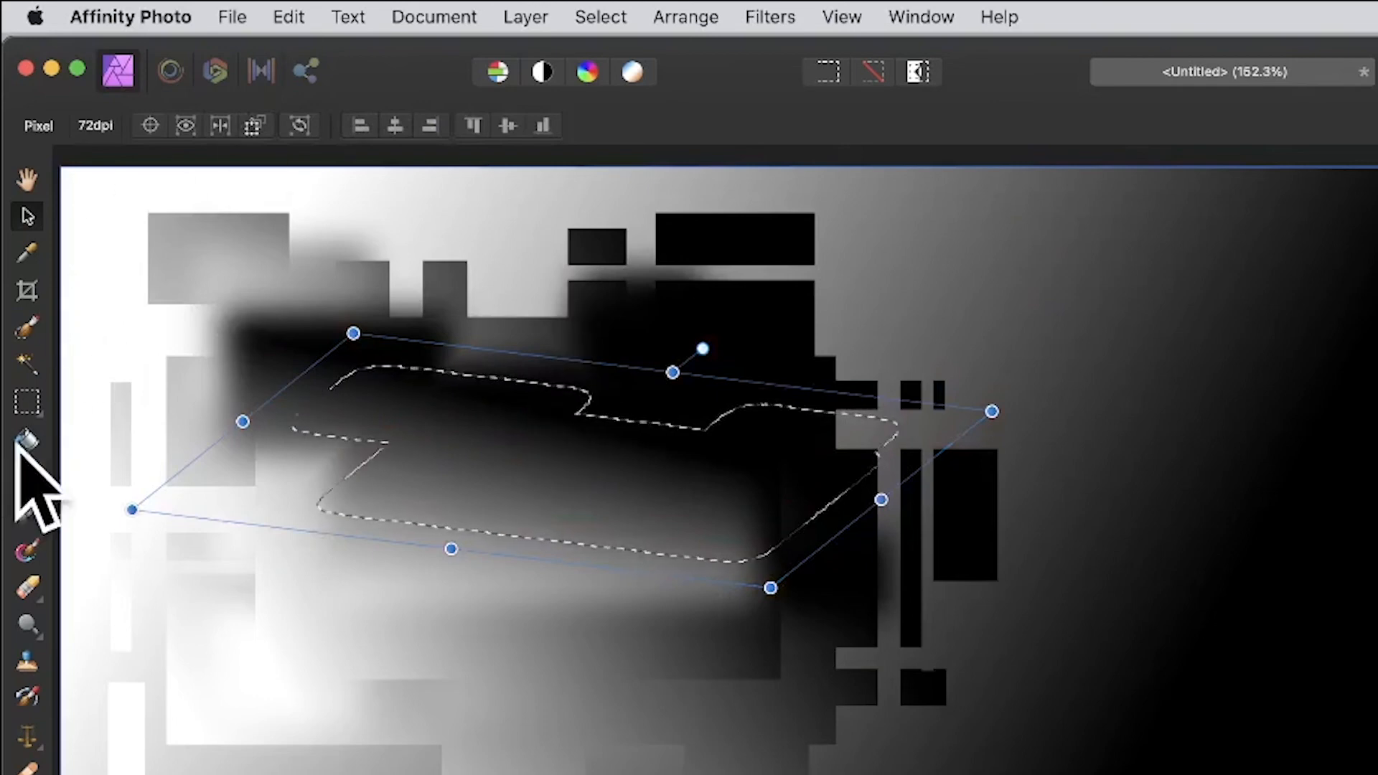
pyautogui.click(26, 402)
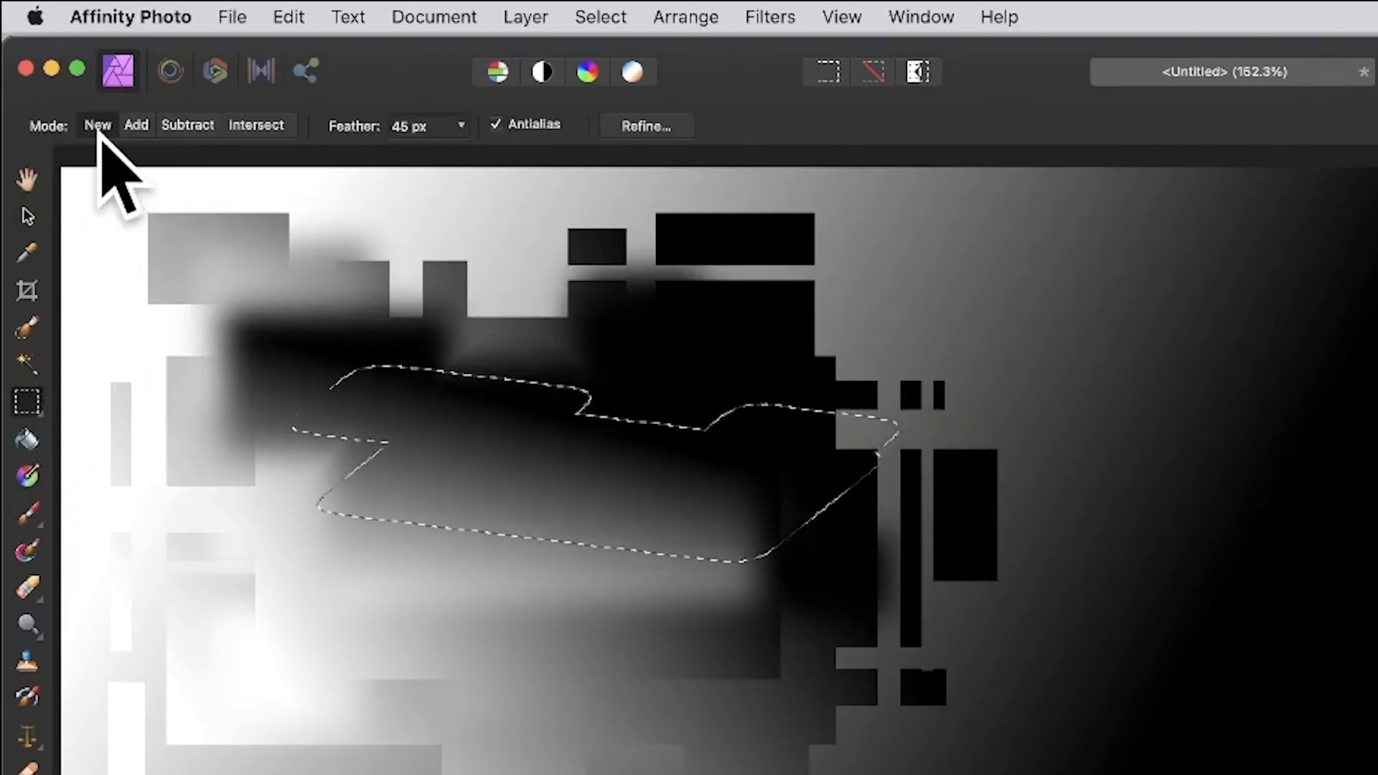
pyautogui.click(135, 125)
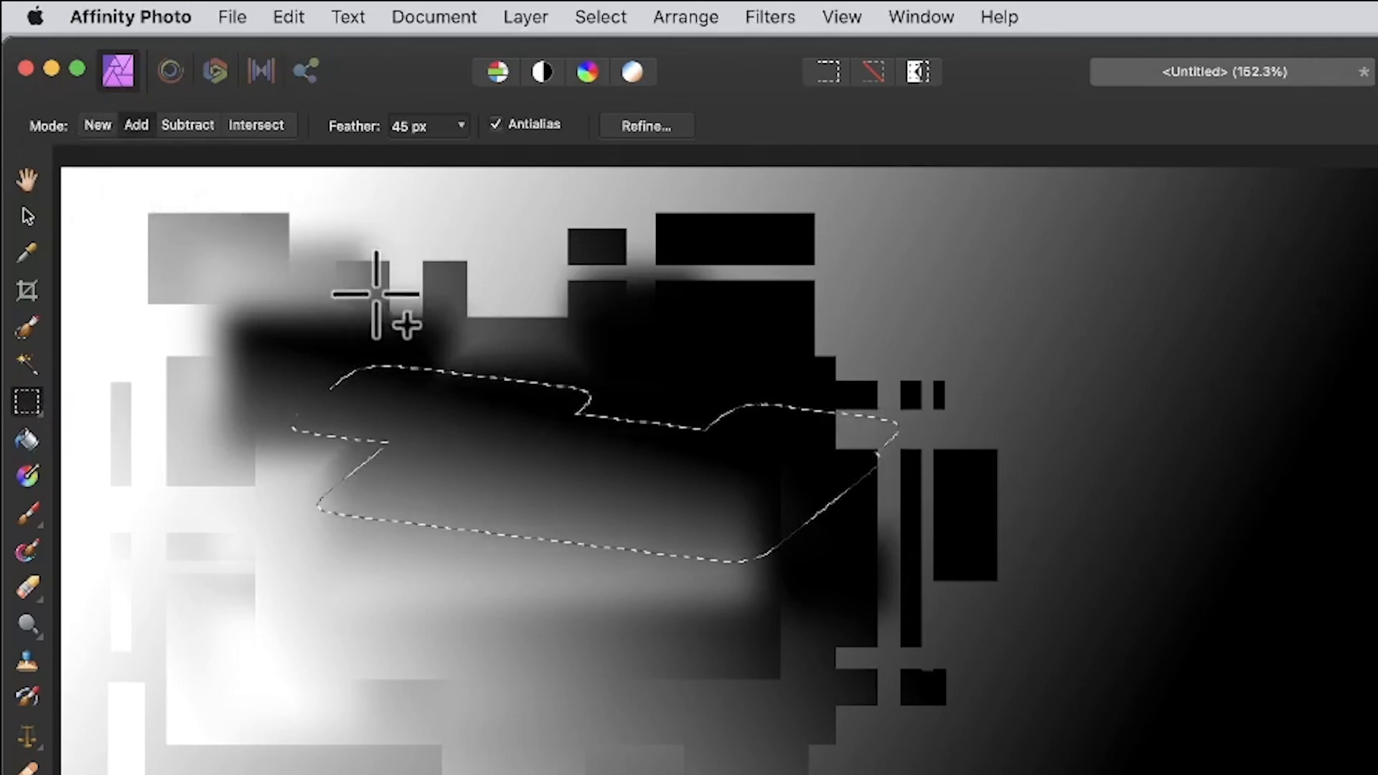